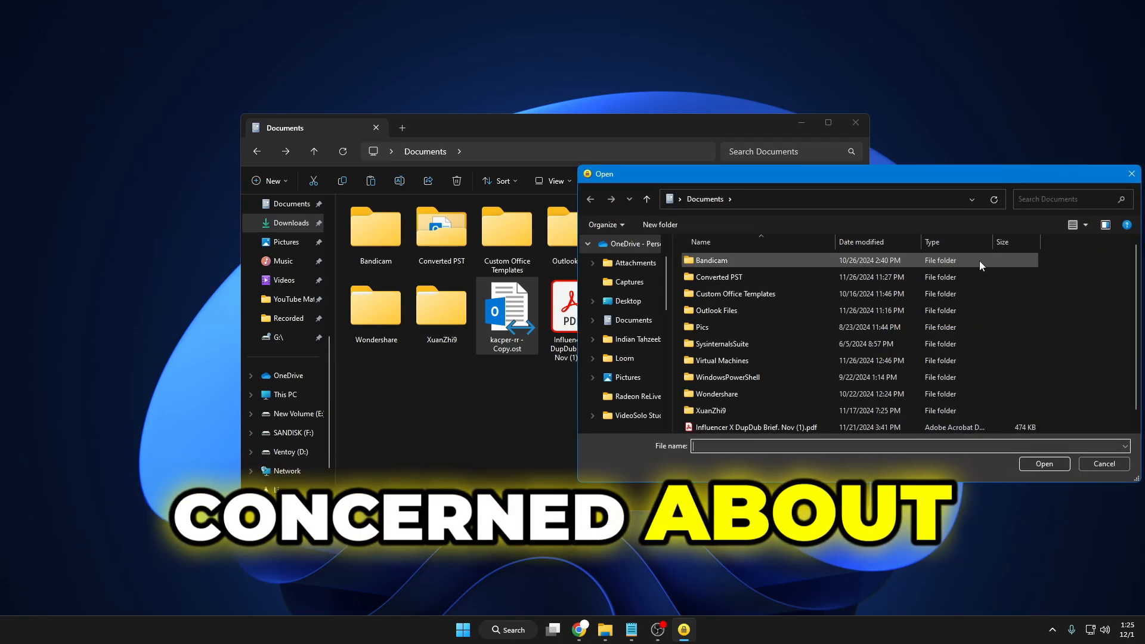
Step: Dismiss the Open dialog and send kacper-rr - Copy.ost to Encrypto via its context menu
{"action": "left_click", "coordinate": [1103, 464]}
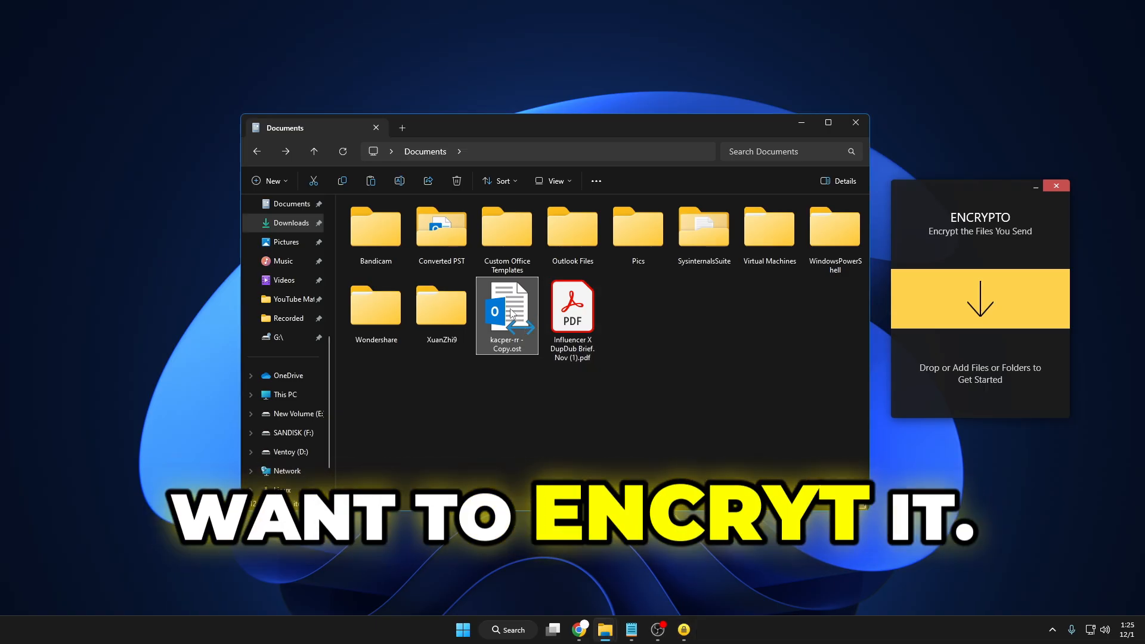
{"action": "right_click", "coordinate": [507, 315]}
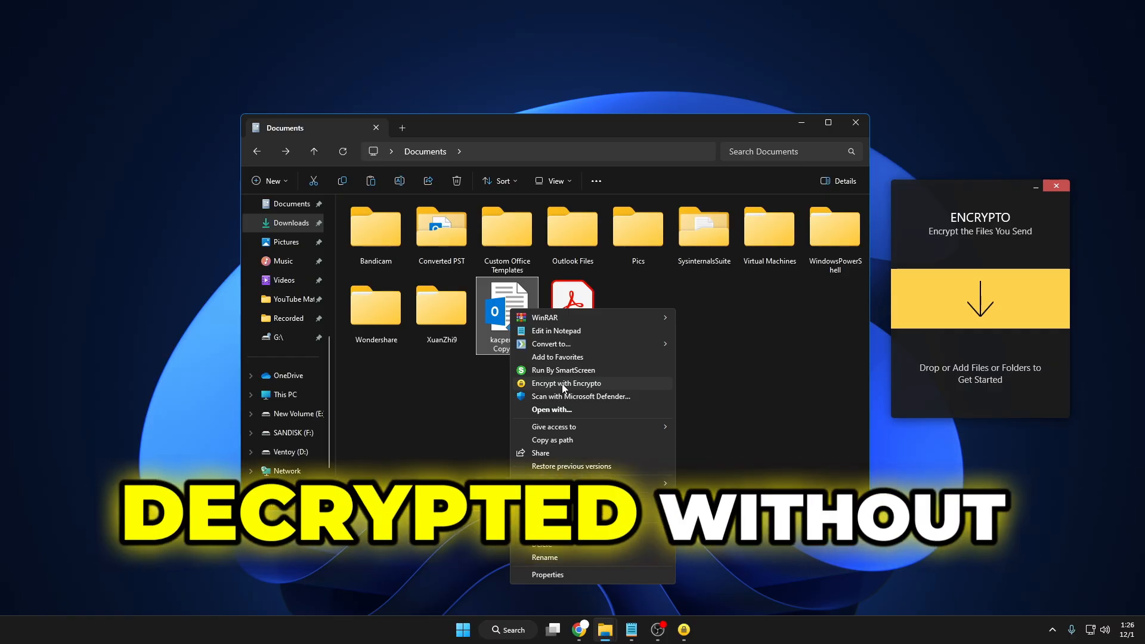
{"action": "left_click", "coordinate": [565, 383]}
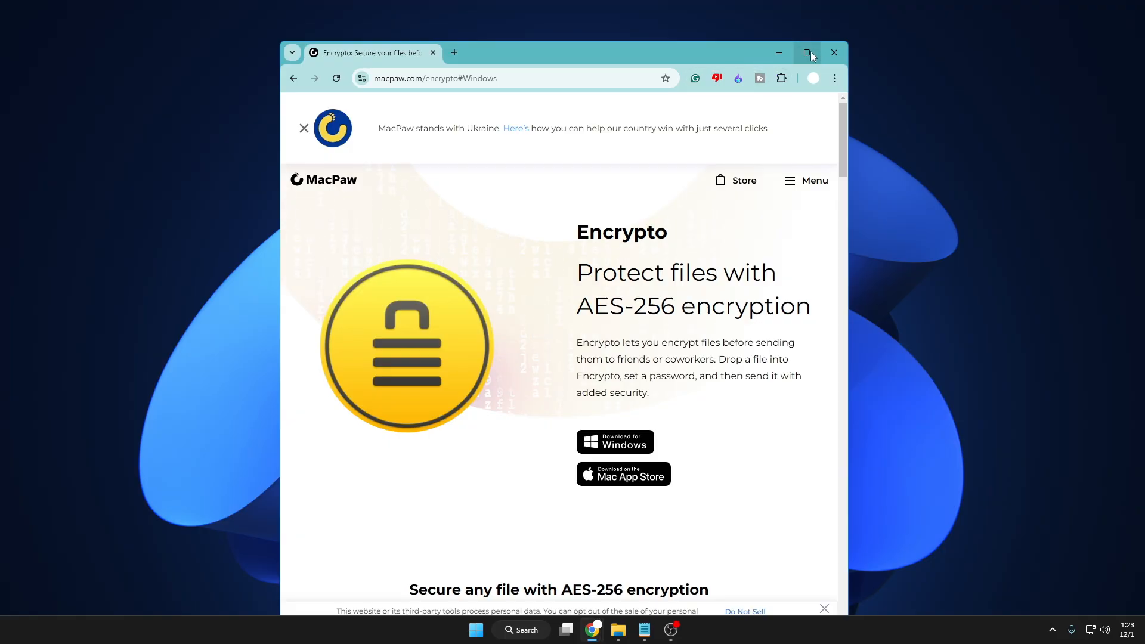
Step: Maximize Chrome, download Encrypto for Windows from macpaw.com, and close the thank-you popup
{"action": "left_click", "coordinate": [807, 52]}
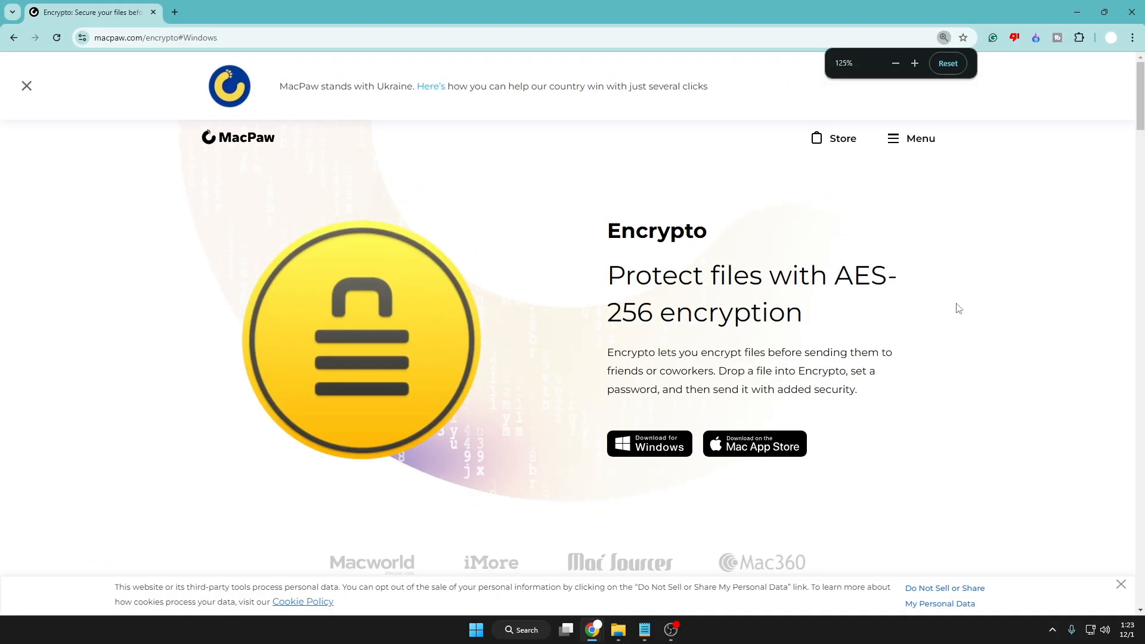
{"action": "left_click", "coordinate": [914, 63]}
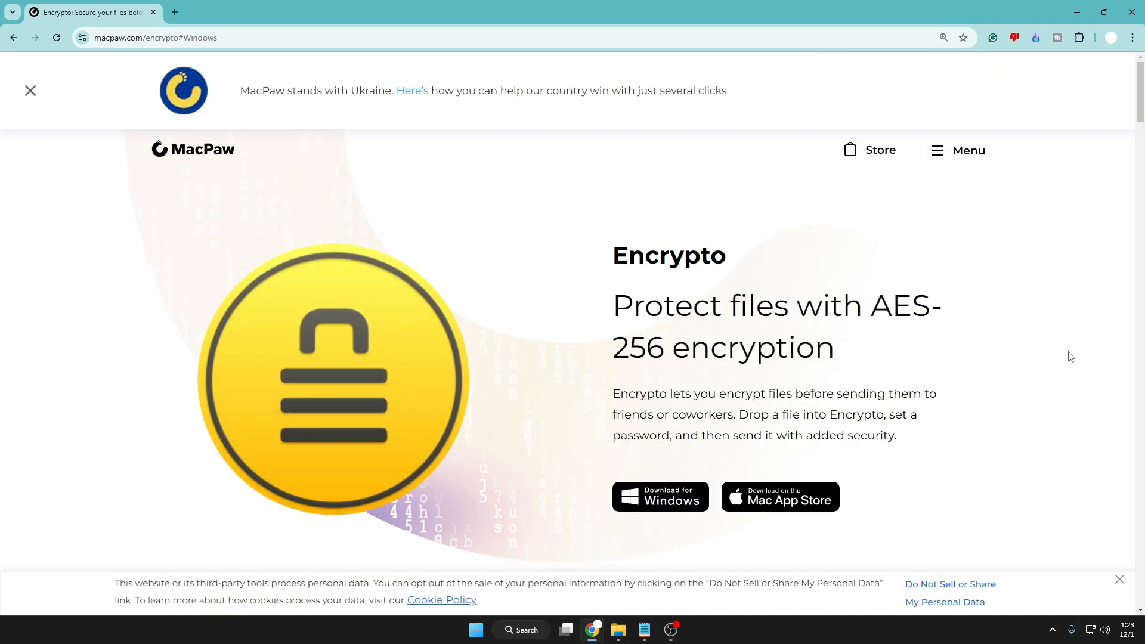
{"action": "mouse_move", "coordinate": [643, 388]}
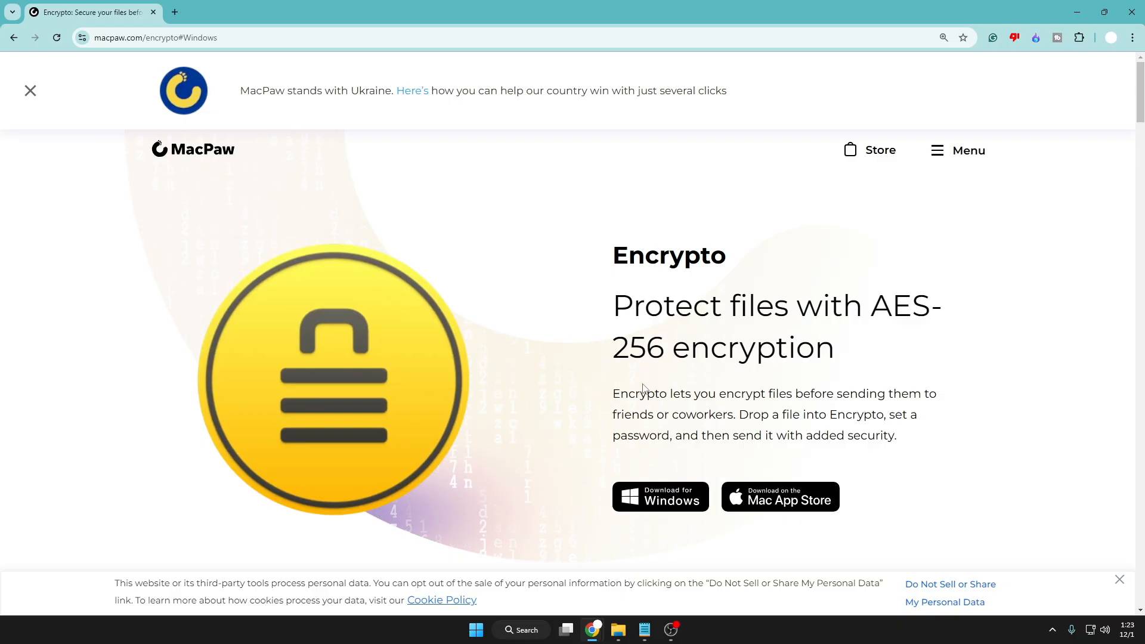
{"action": "scroll", "scroll_direction": "down", "scroll_amount": 3}
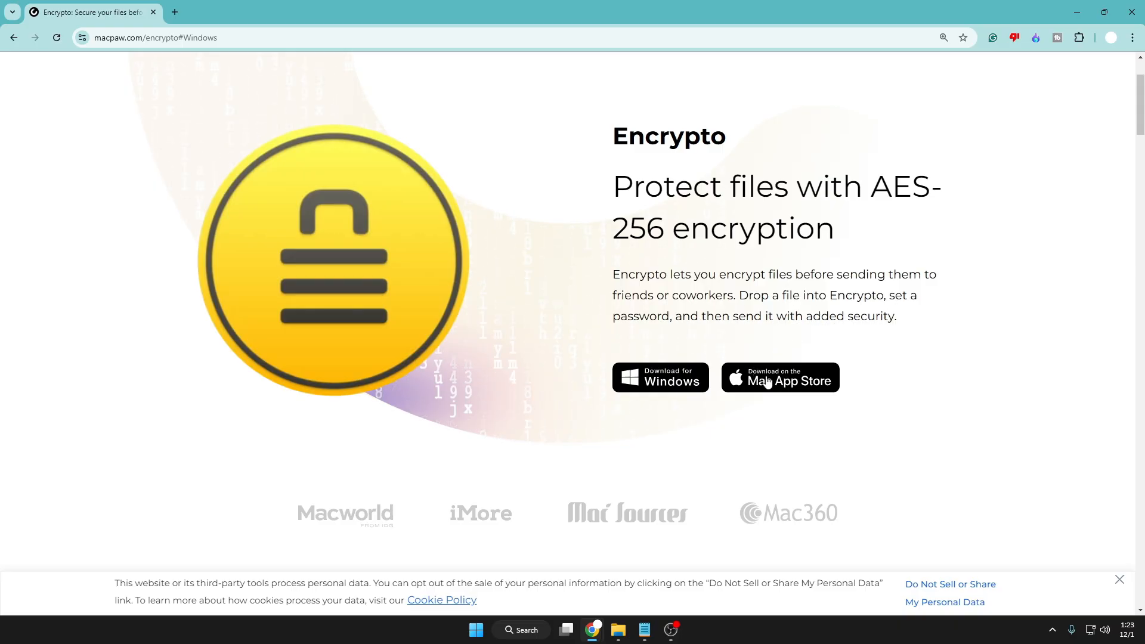
{"action": "mouse_move", "coordinate": [660, 377]}
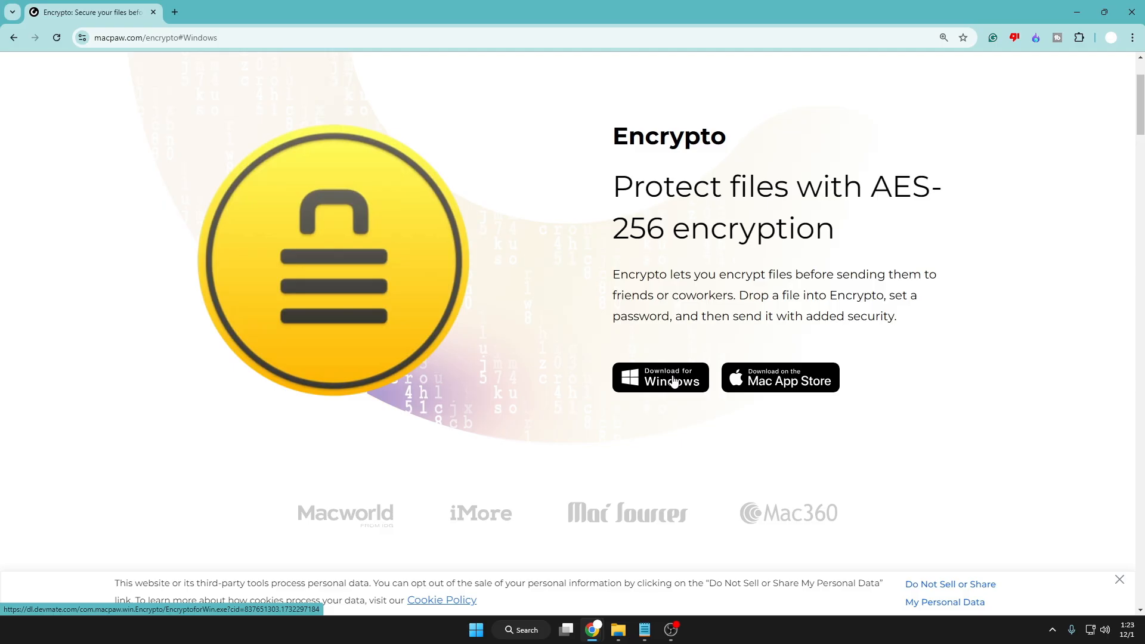
{"action": "left_click", "coordinate": [659, 377]}
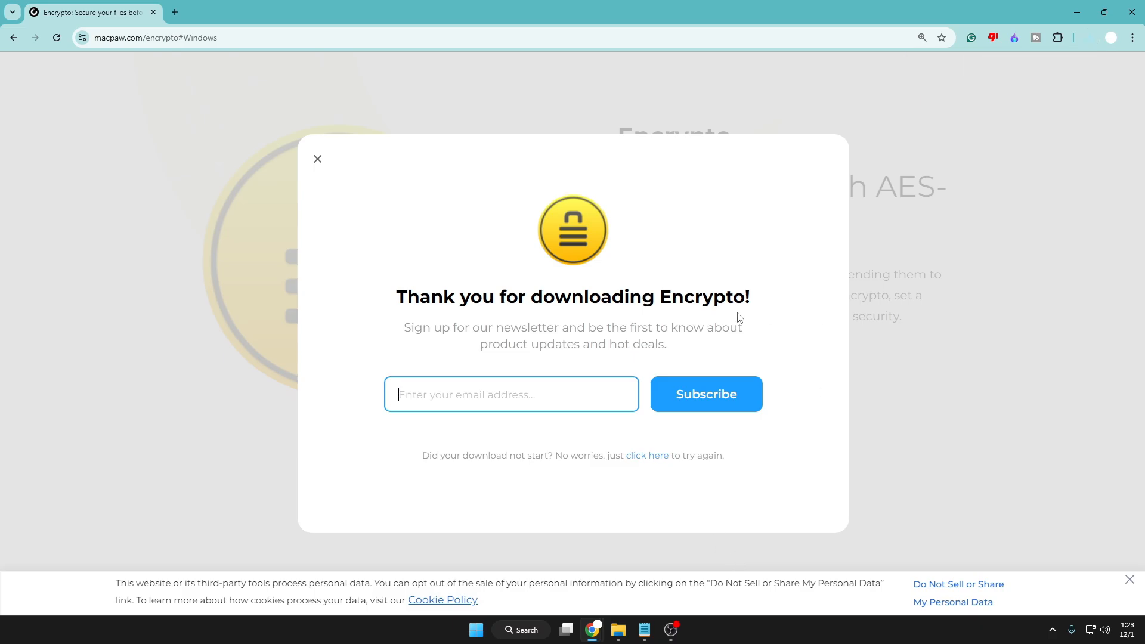
{"action": "left_click", "coordinate": [318, 159]}
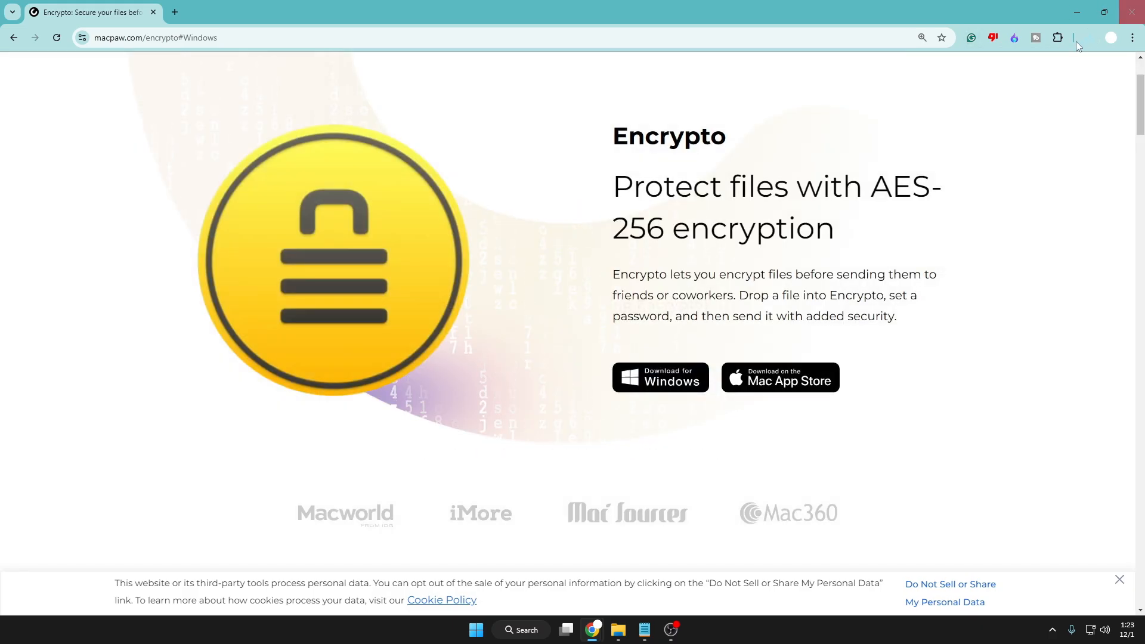
Step: Run the downloaded EncryptoforWin.exe installer from the Downloads folder
{"action": "left_click", "coordinate": [1089, 37]}
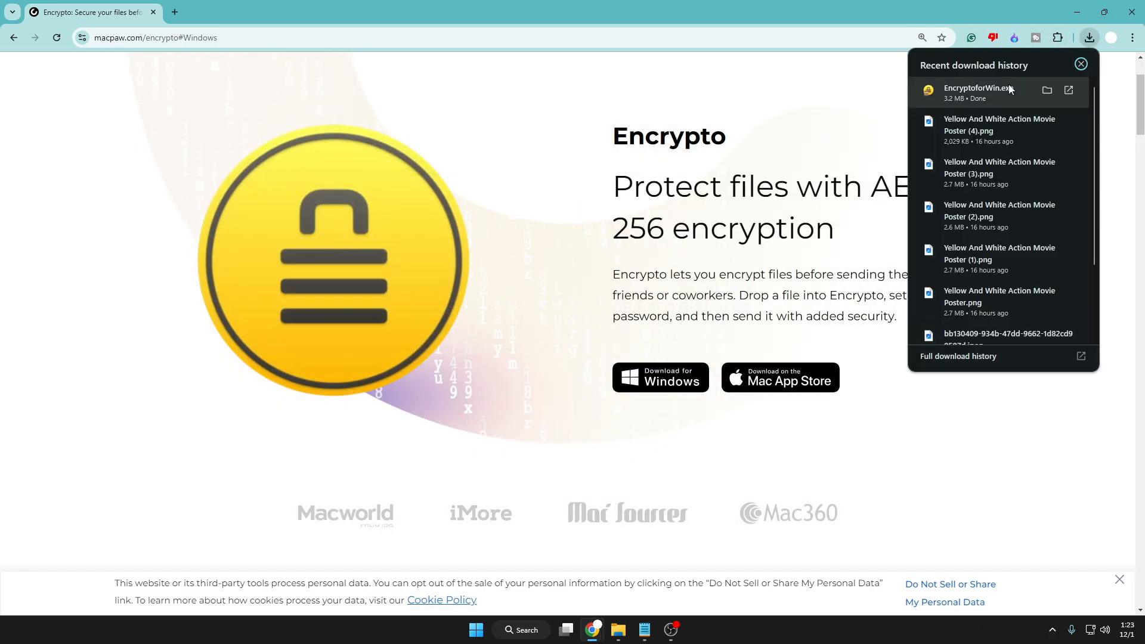
{"action": "left_click", "coordinate": [1047, 90]}
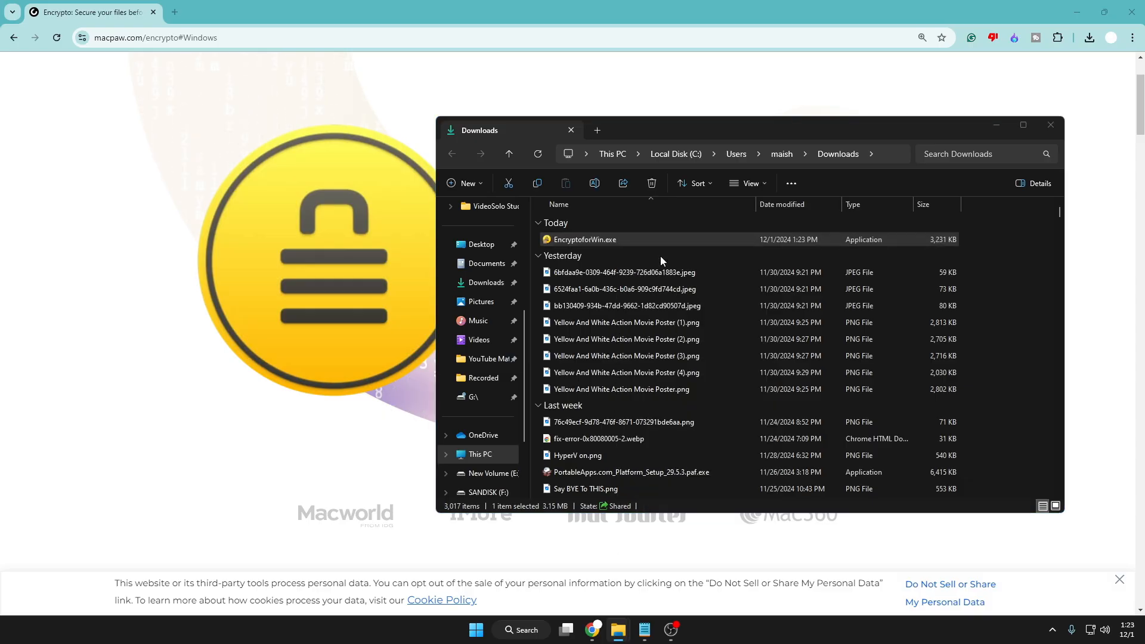
{"action": "double_click", "coordinate": [585, 239]}
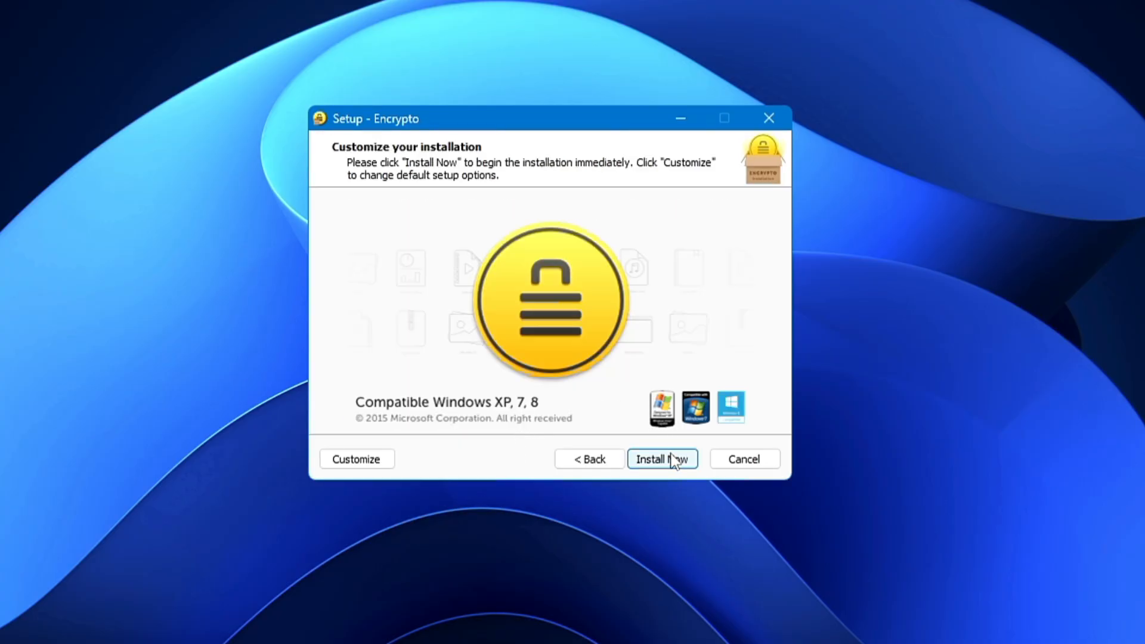
{"action": "mouse_move", "coordinate": [515, 314]}
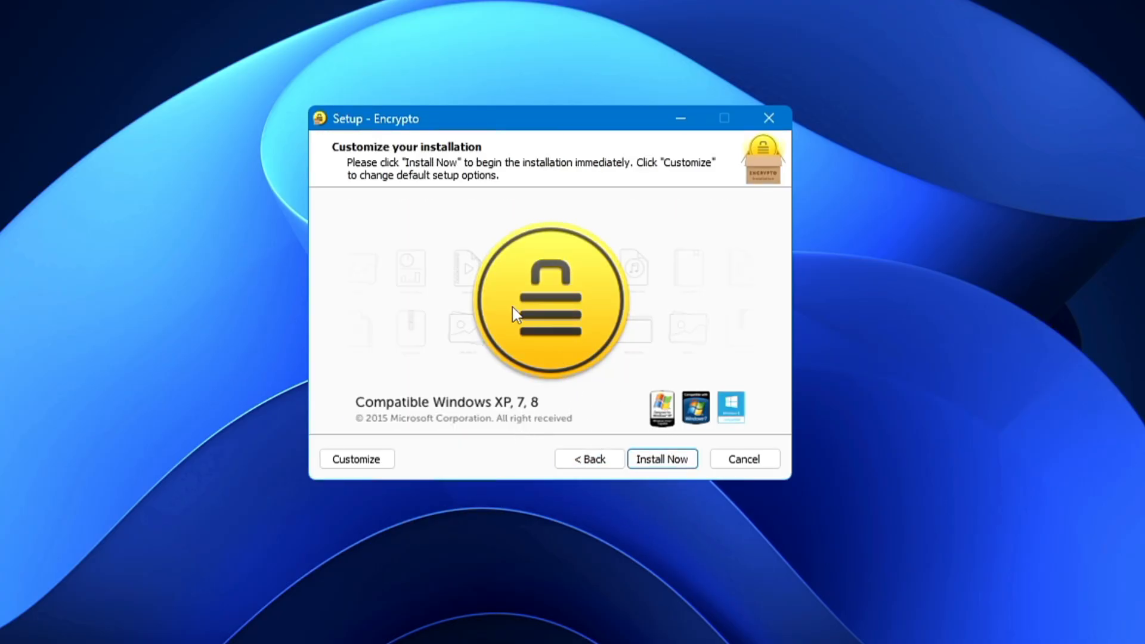
{"action": "mouse_move", "coordinate": [446, 423]}
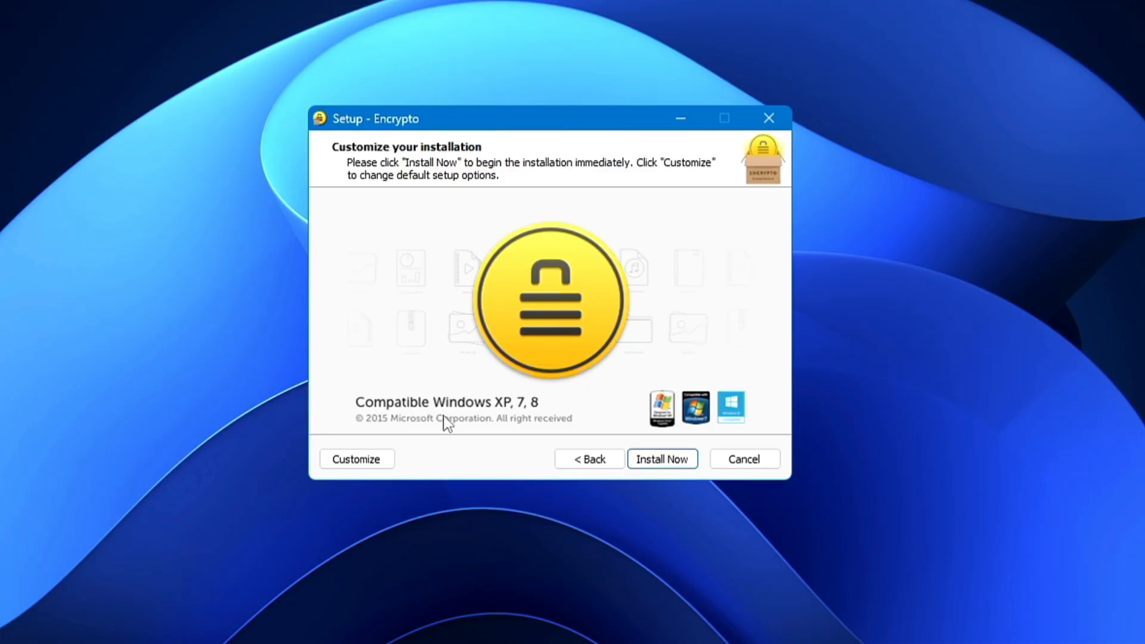
{"action": "mouse_move", "coordinate": [455, 439]}
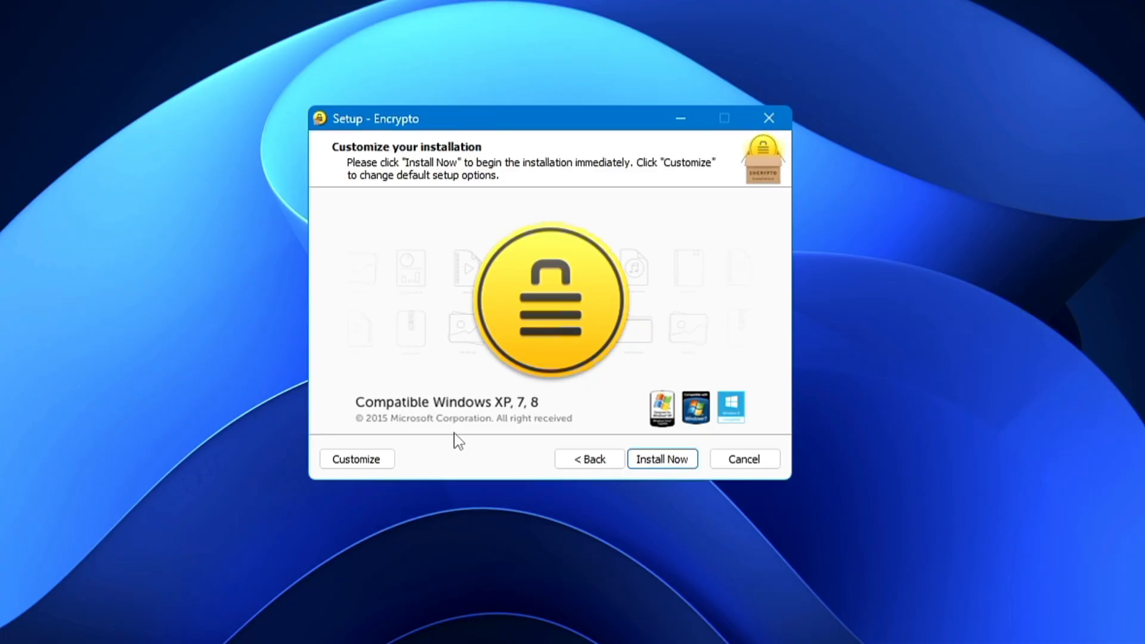
{"action": "mouse_move", "coordinate": [589, 459]}
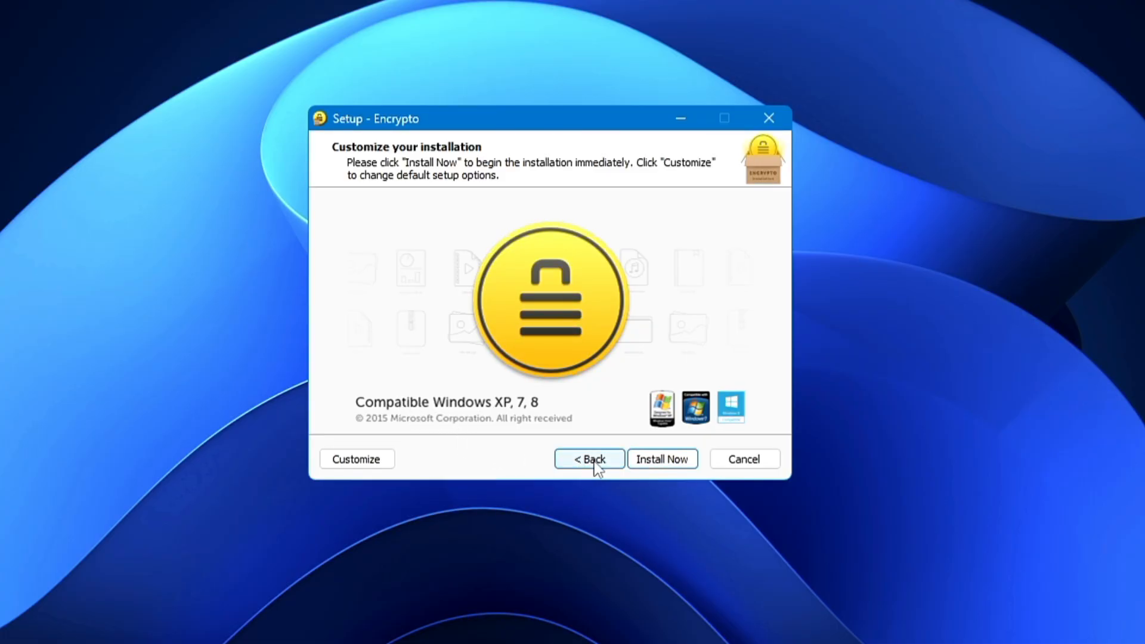
{"action": "mouse_move", "coordinate": [661, 459]}
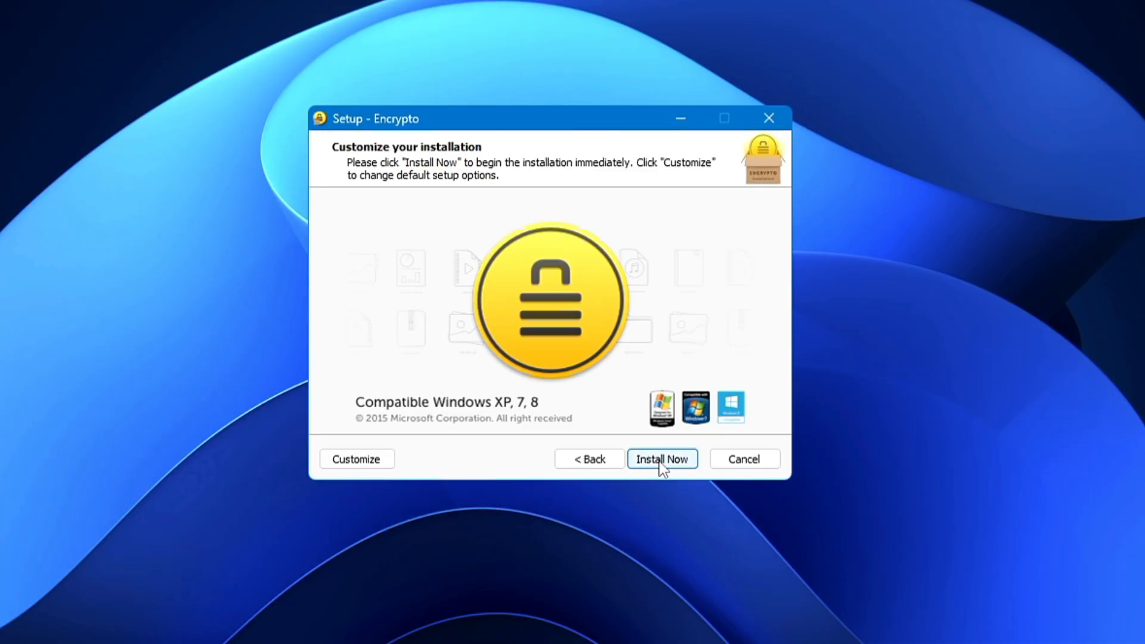
Step: Install Encrypto using the default setup options
{"action": "left_click", "coordinate": [661, 459]}
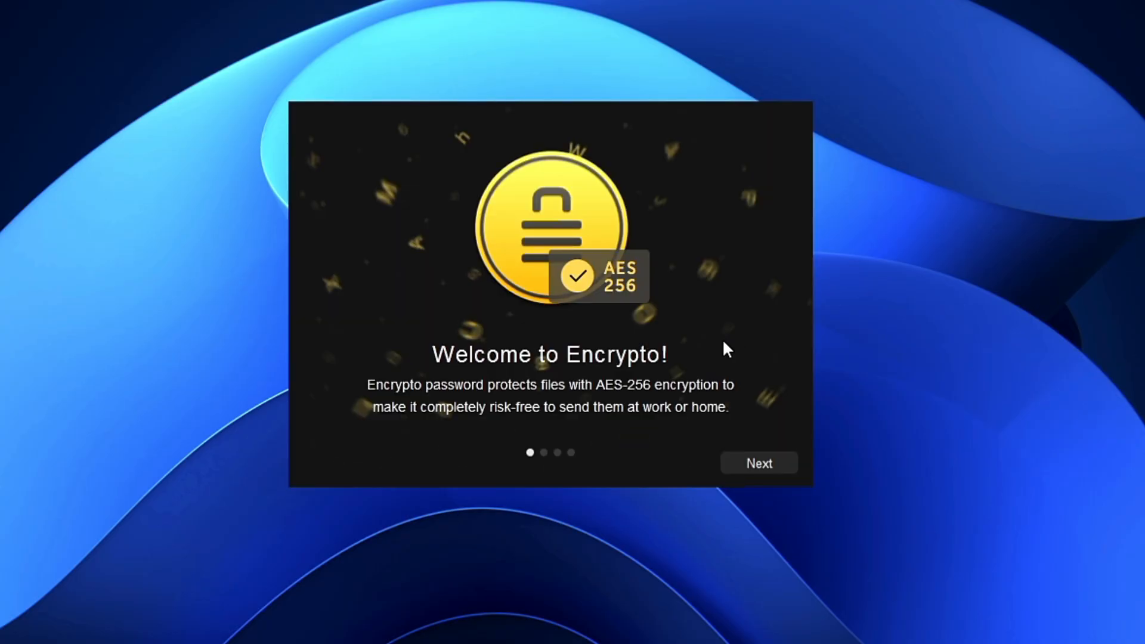
{"action": "mouse_move", "coordinate": [756, 469]}
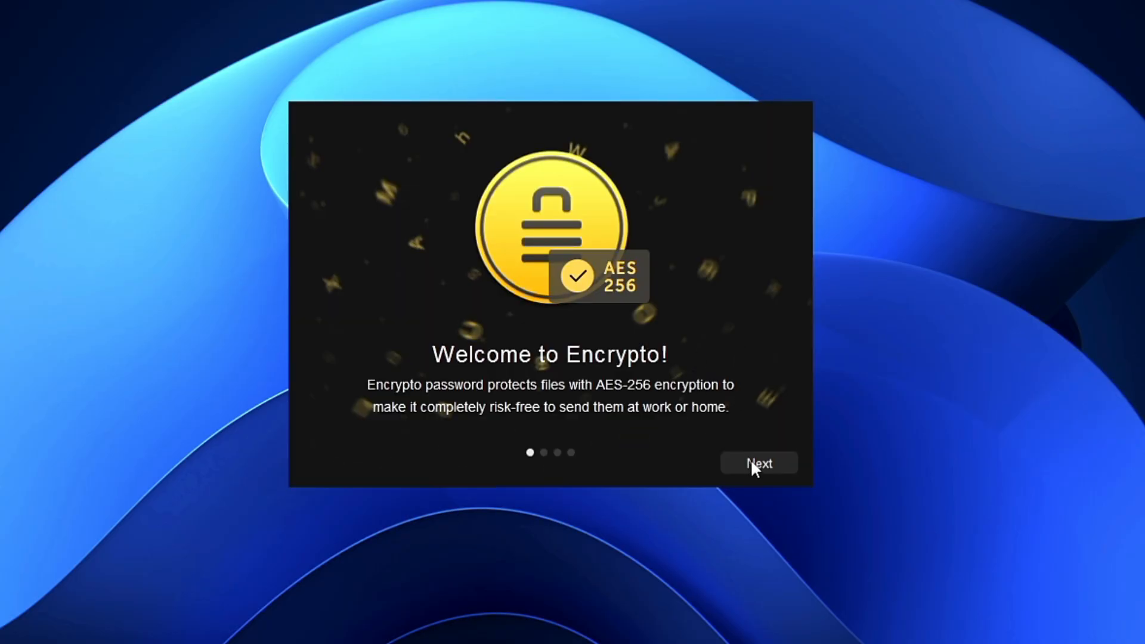
Step: Step through both welcome pages and skip the newsletter sign-up
{"action": "left_click", "coordinate": [759, 463]}
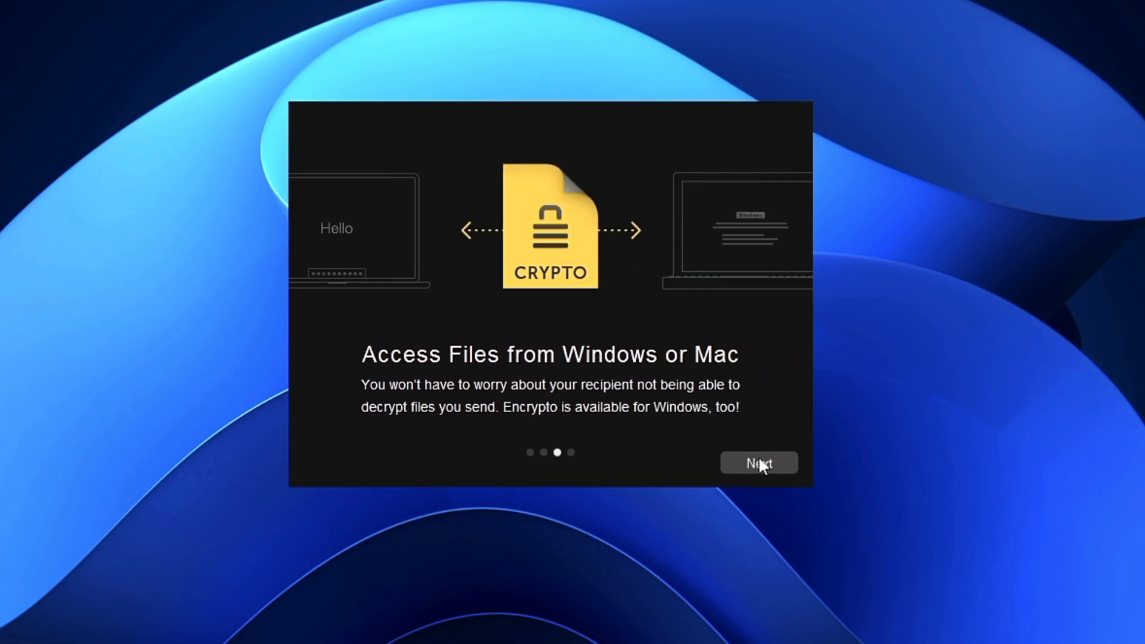
{"action": "left_click", "coordinate": [758, 463]}
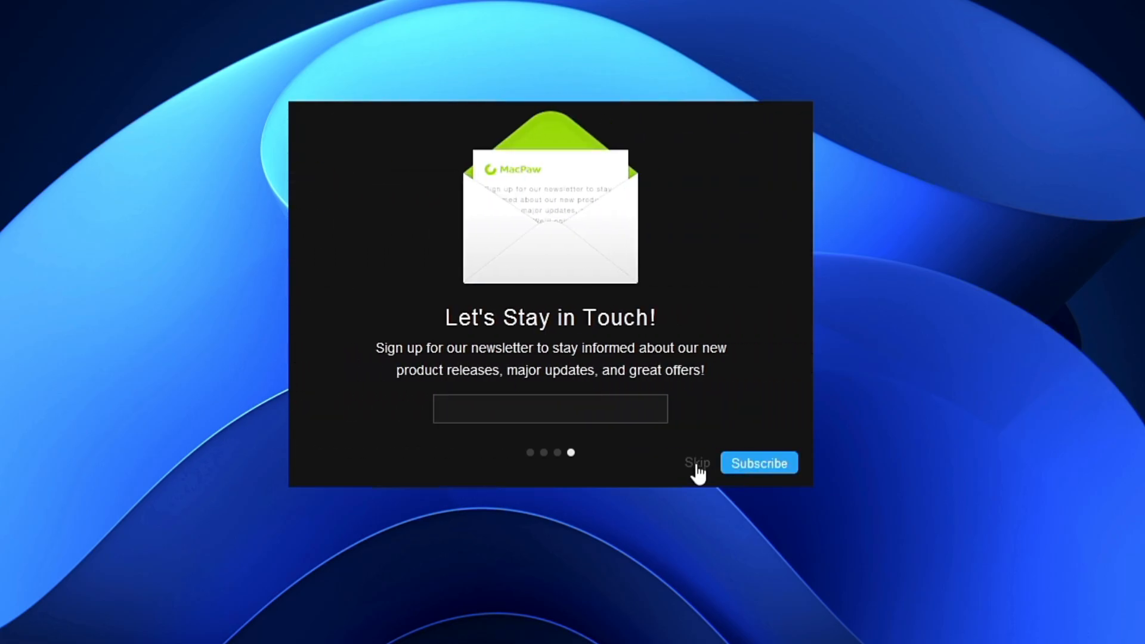
{"action": "left_click", "coordinate": [696, 462]}
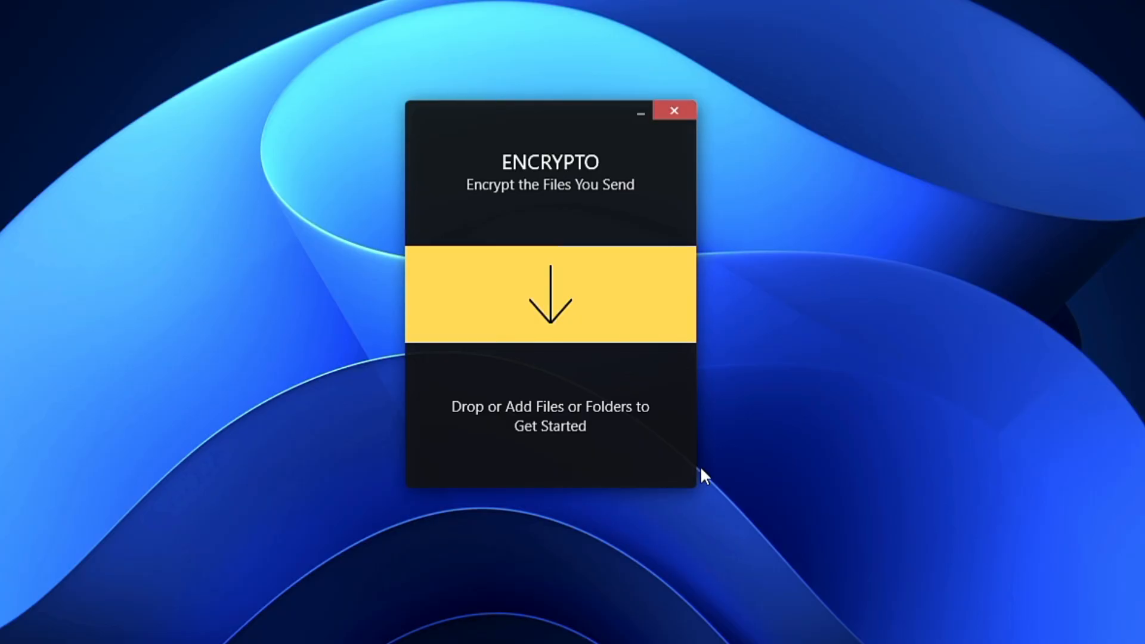
{"action": "mouse_move", "coordinate": [696, 471]}
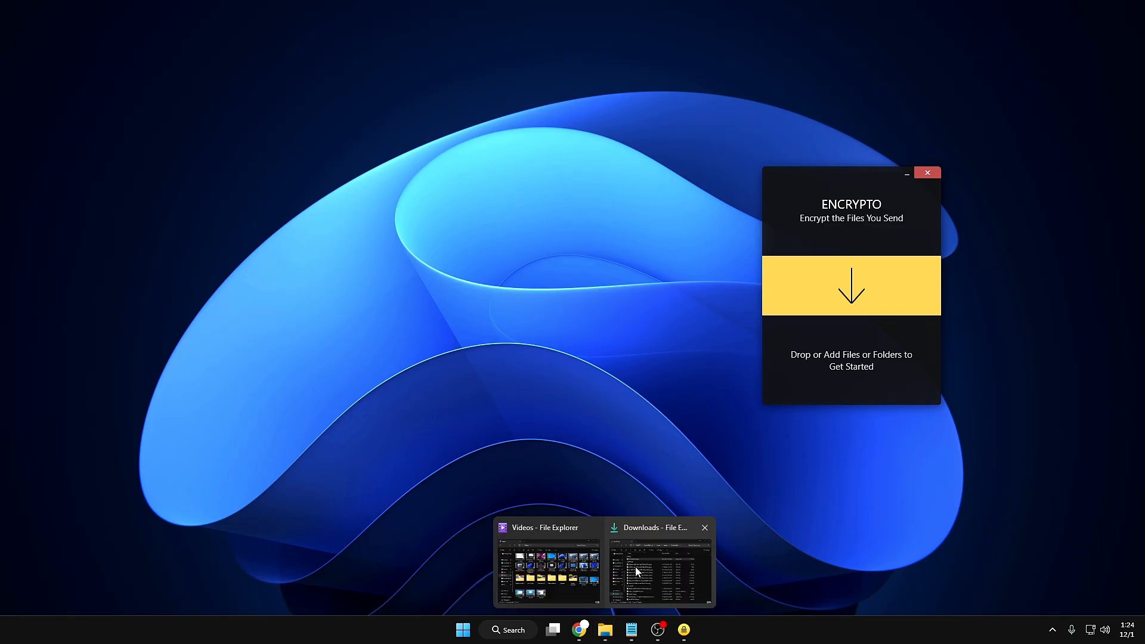
{"action": "left_click", "coordinate": [547, 566]}
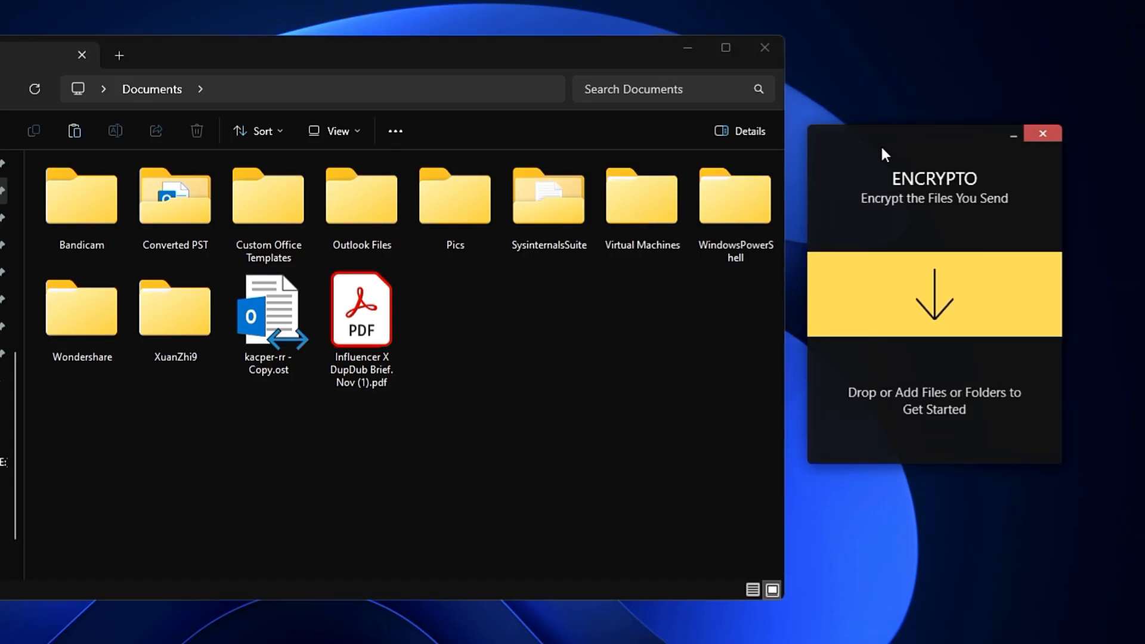
{"action": "left_click", "coordinate": [361, 310]}
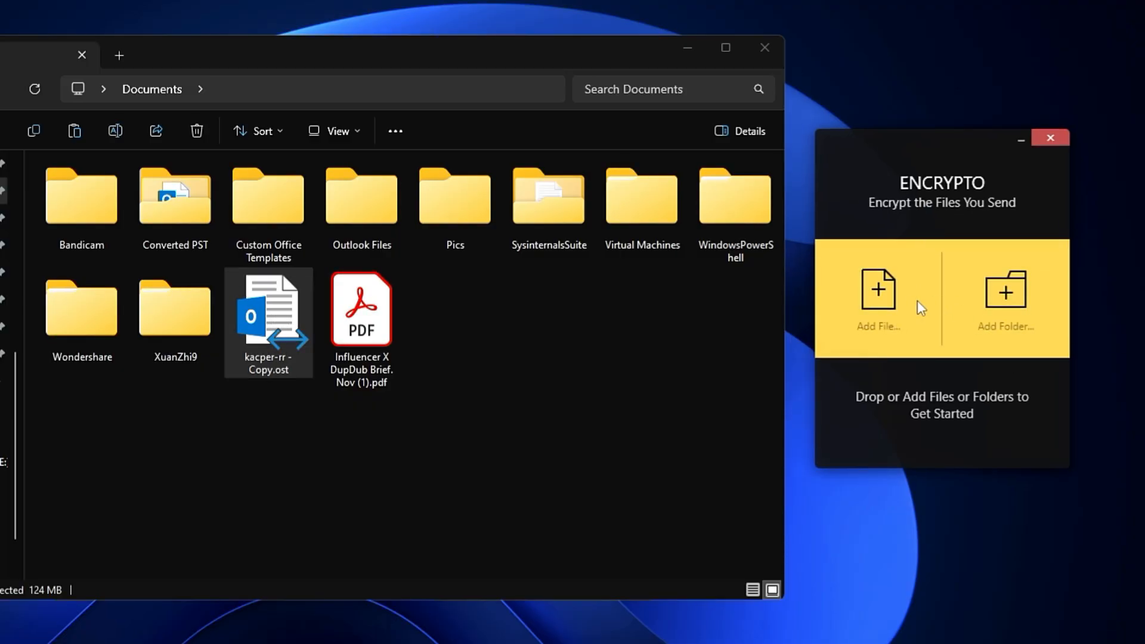
{"action": "mouse_move", "coordinate": [880, 332]}
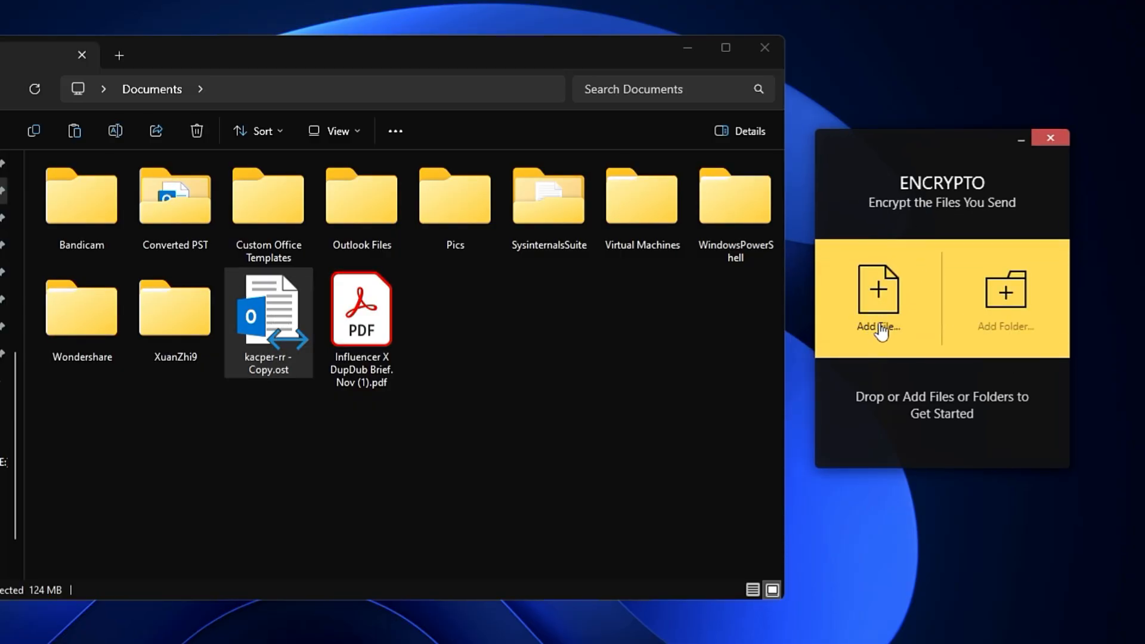
{"action": "mouse_move", "coordinate": [988, 334]}
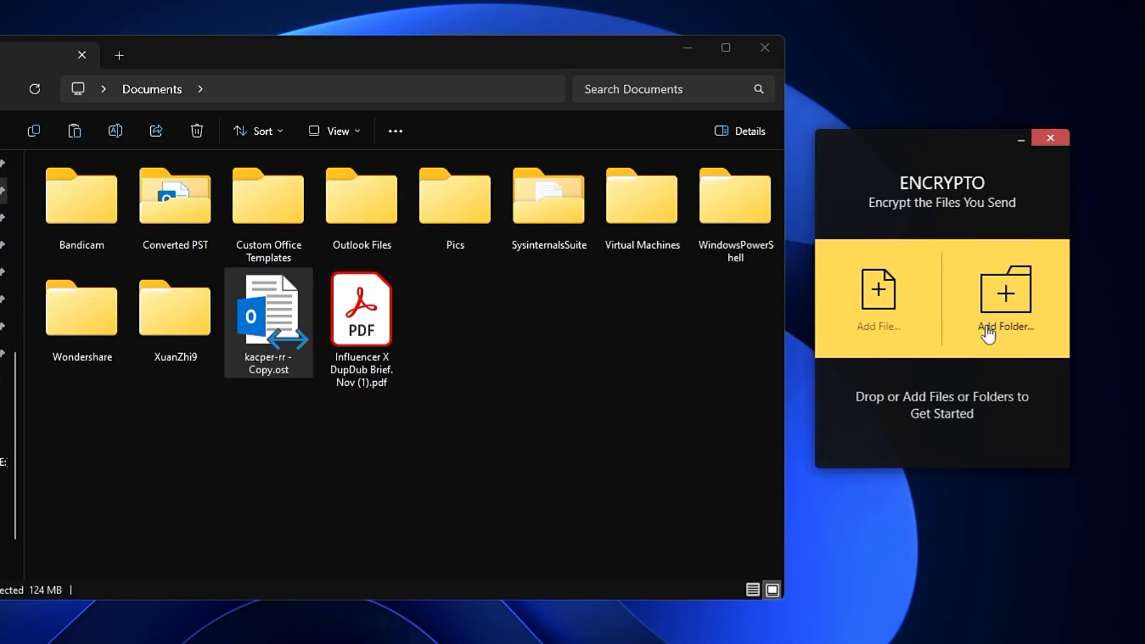
{"action": "mouse_move", "coordinate": [996, 334]}
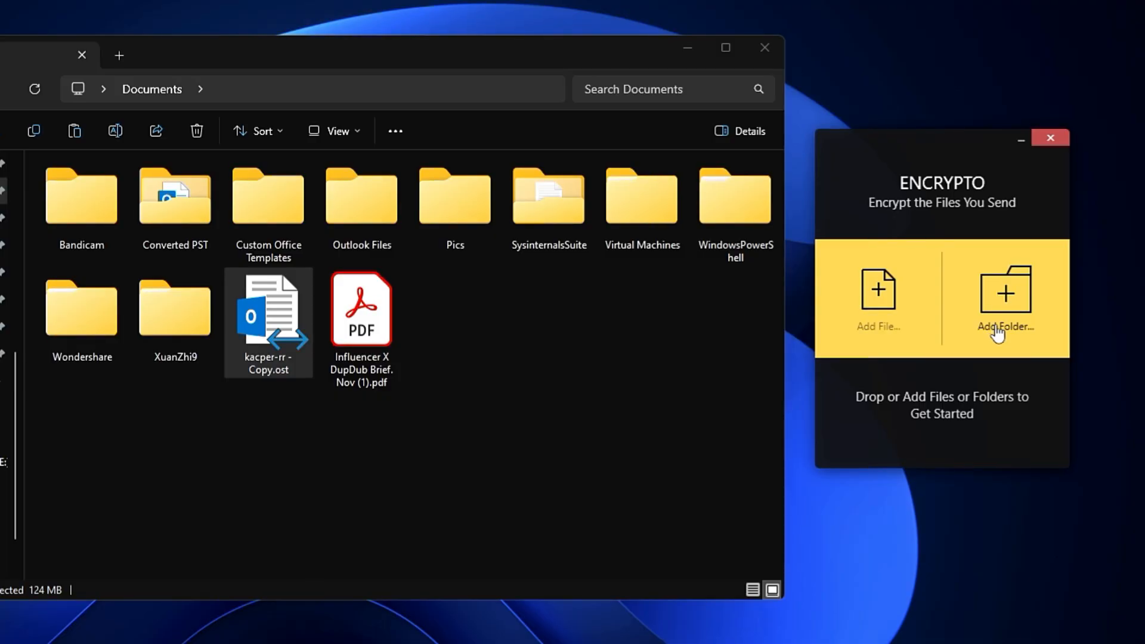
{"action": "mouse_move", "coordinate": [860, 312]}
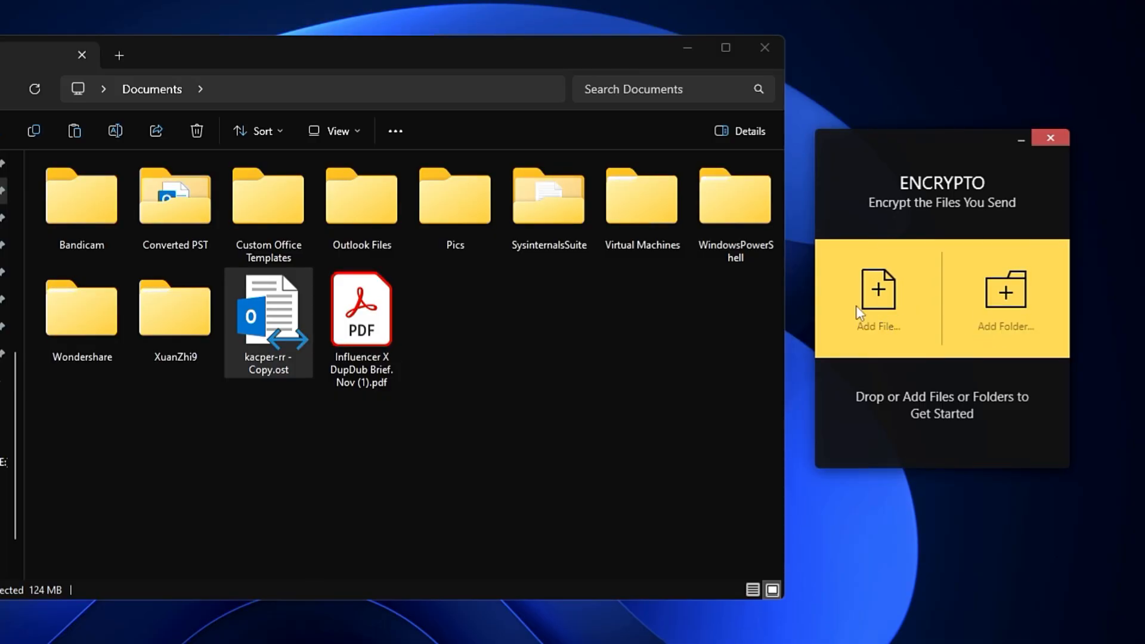
{"action": "mouse_move", "coordinate": [884, 303]}
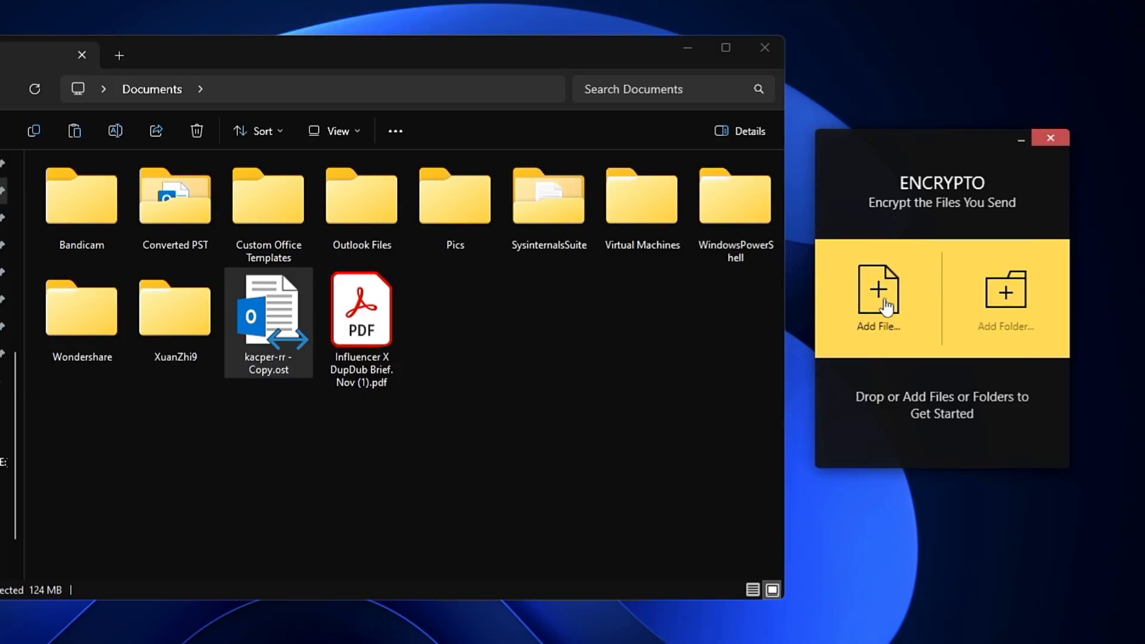
{"action": "left_click", "coordinate": [878, 298]}
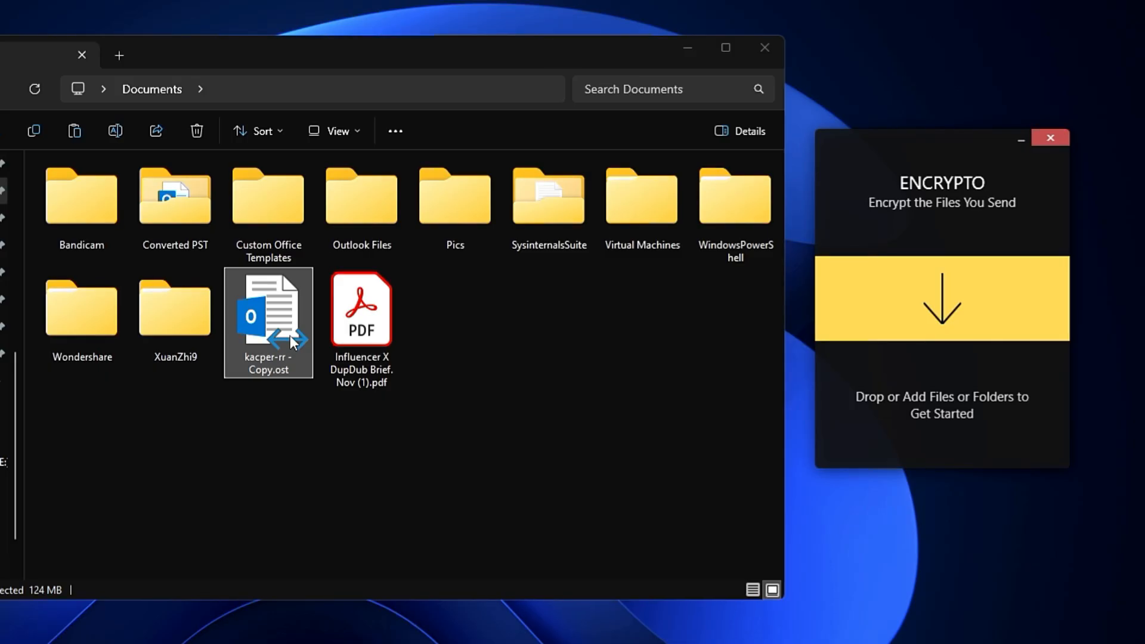
{"action": "mouse_move", "coordinate": [285, 317]}
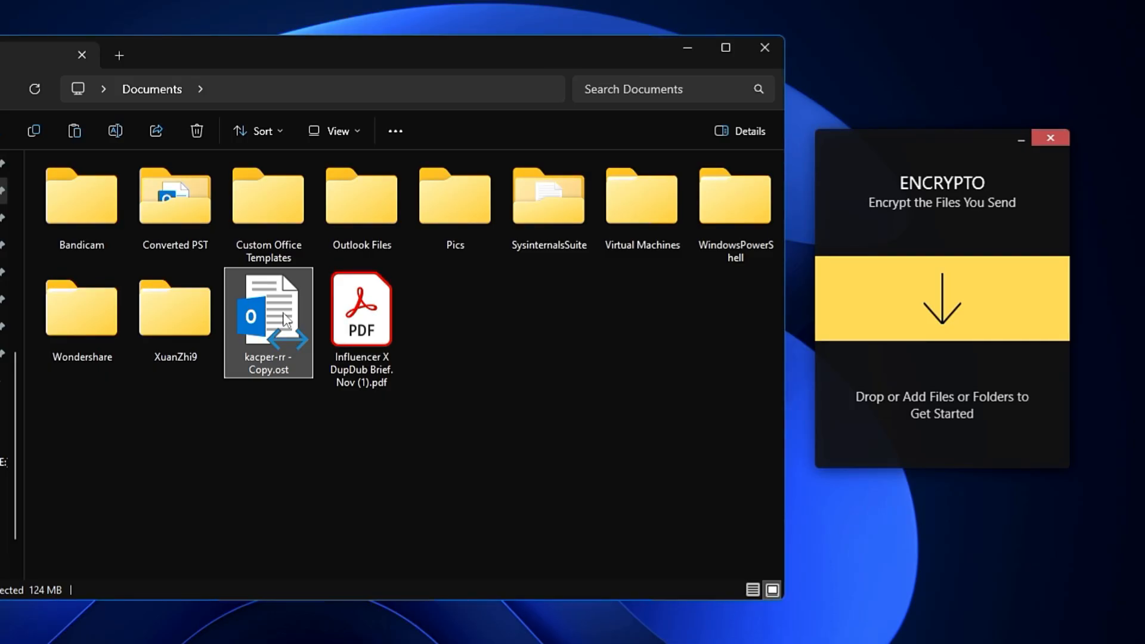
Step: Encrypt kacper-rr - Copy.ost in Encrypto with a password
{"action": "right_click", "coordinate": [267, 321]}
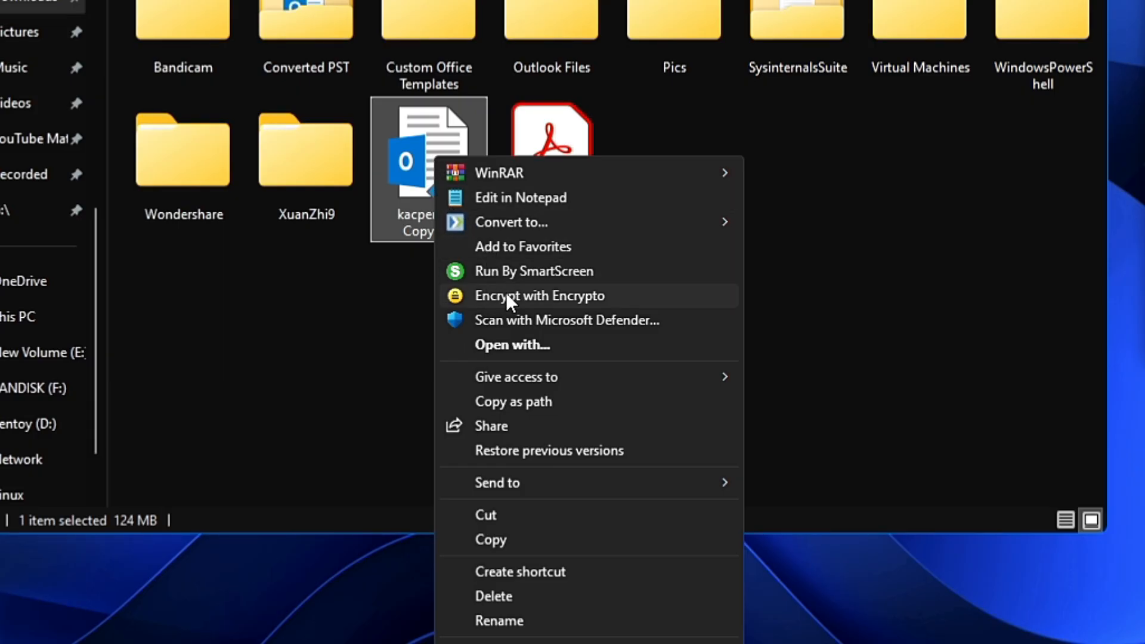
{"action": "mouse_move", "coordinate": [559, 306]}
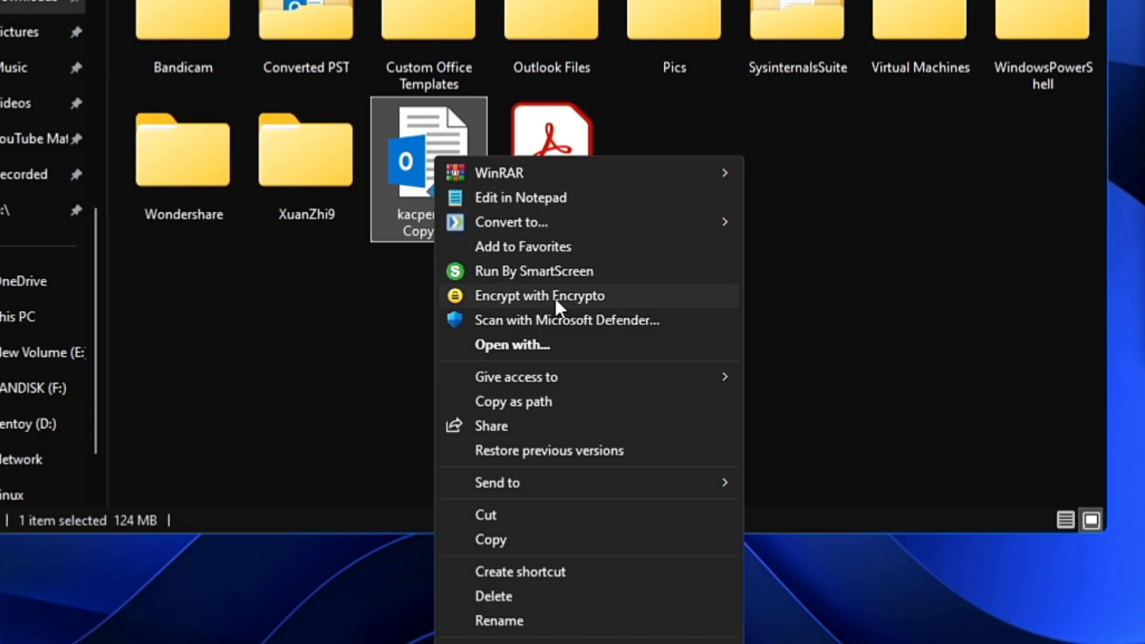
{"action": "mouse_move", "coordinate": [533, 308]}
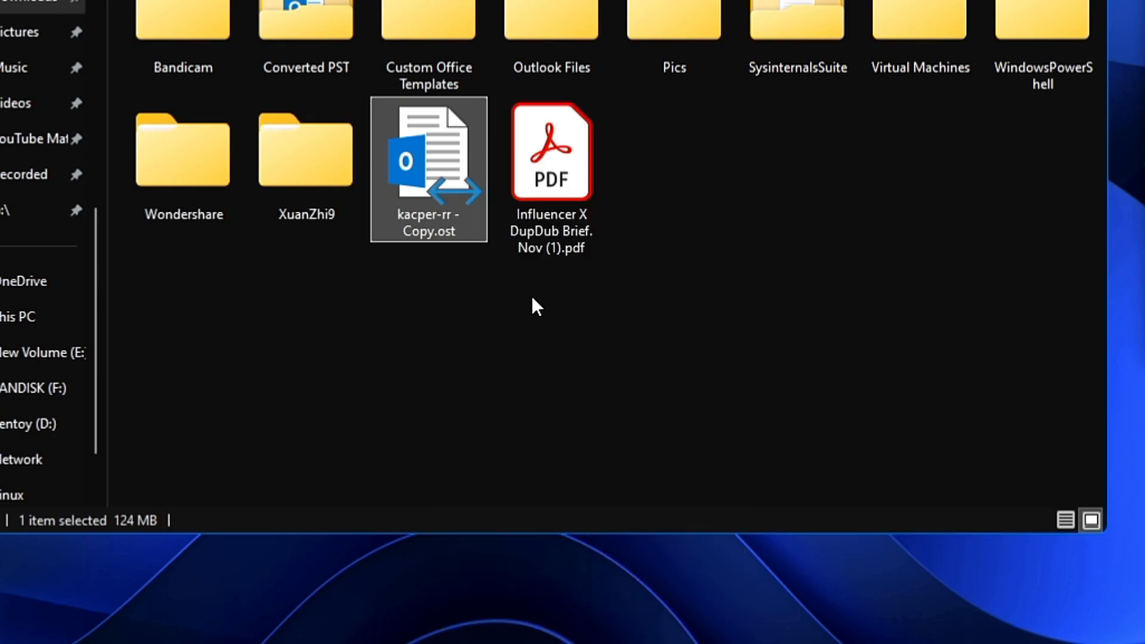
{"action": "double_click", "coordinate": [429, 151]}
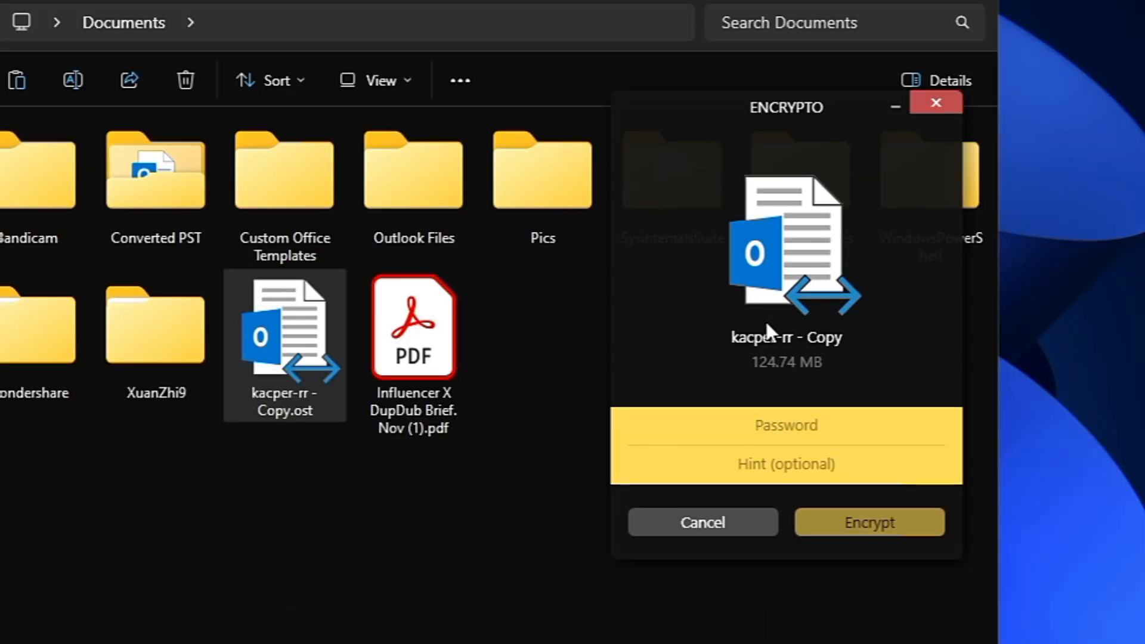
{"action": "mouse_move", "coordinate": [789, 353]}
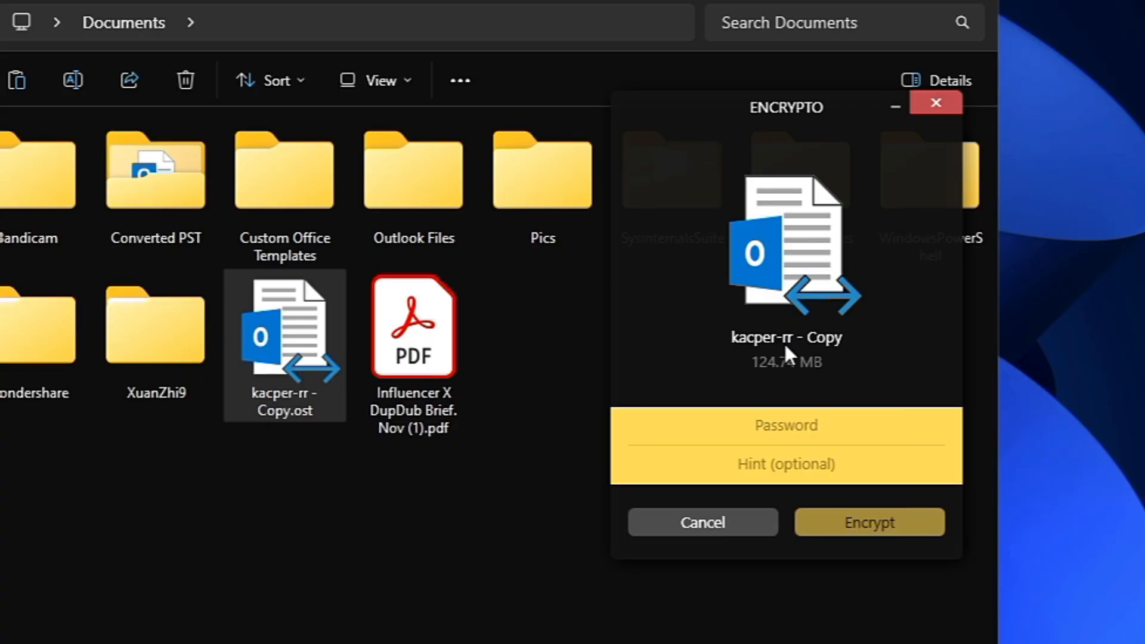
{"action": "type", "text": "••"}
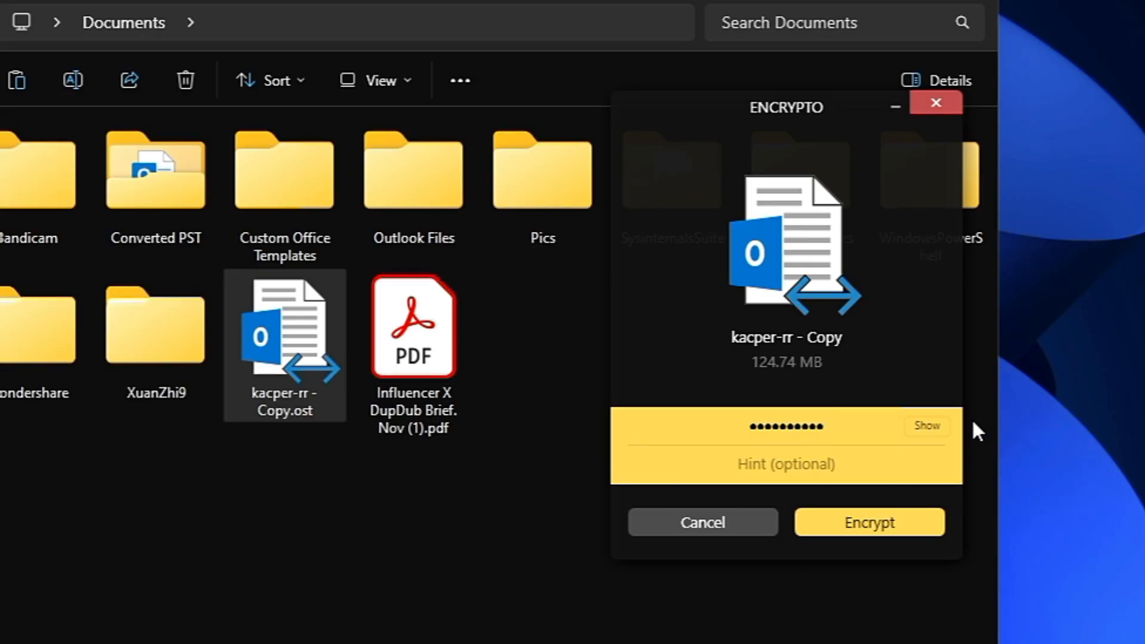
{"action": "mouse_move", "coordinate": [868, 522]}
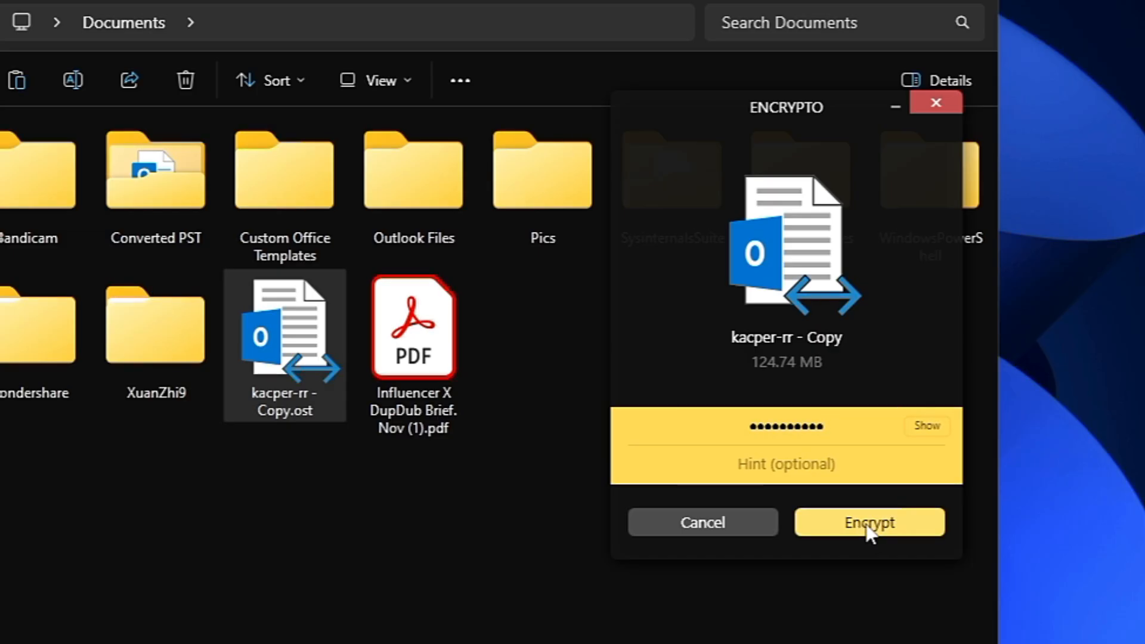
{"action": "left_click", "coordinate": [868, 523]}
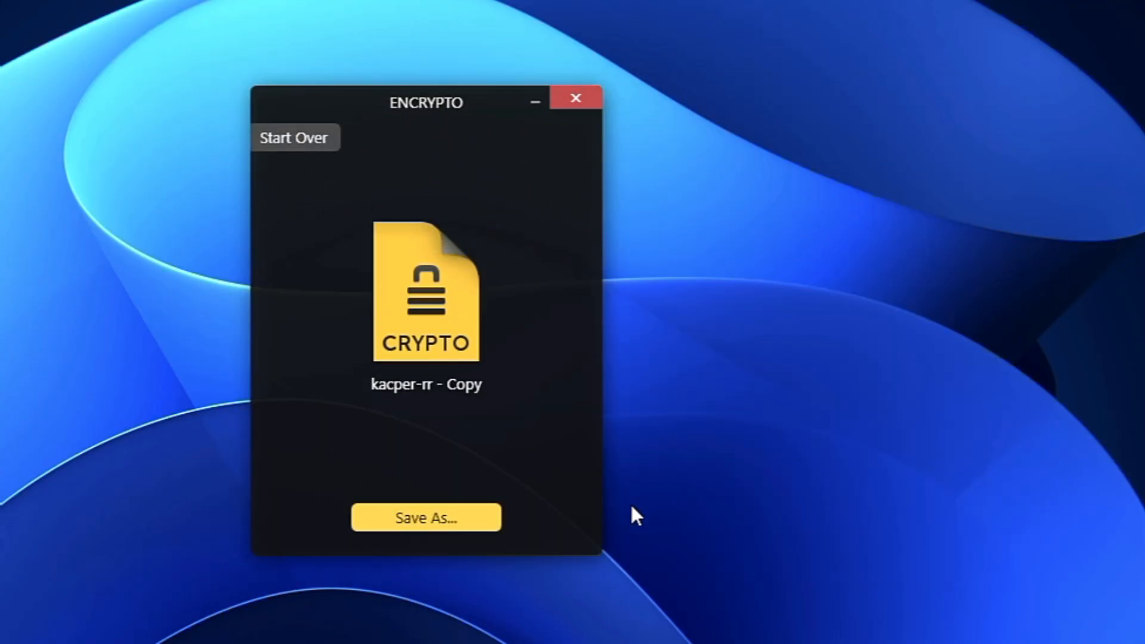
{"action": "mouse_move", "coordinate": [368, 229]}
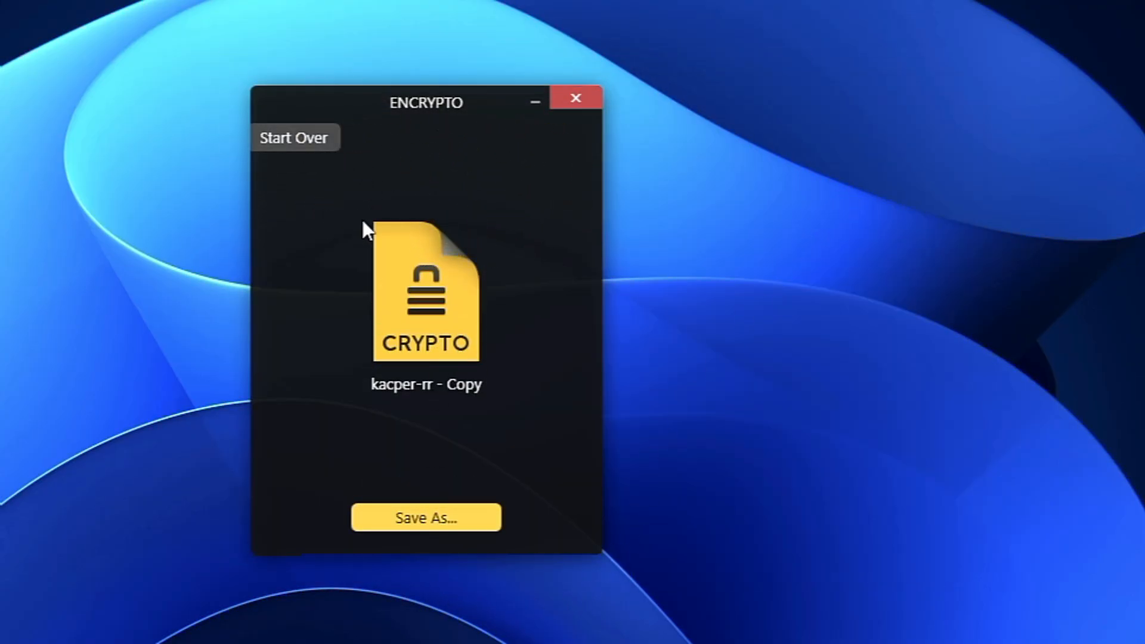
{"action": "mouse_move", "coordinate": [460, 398]}
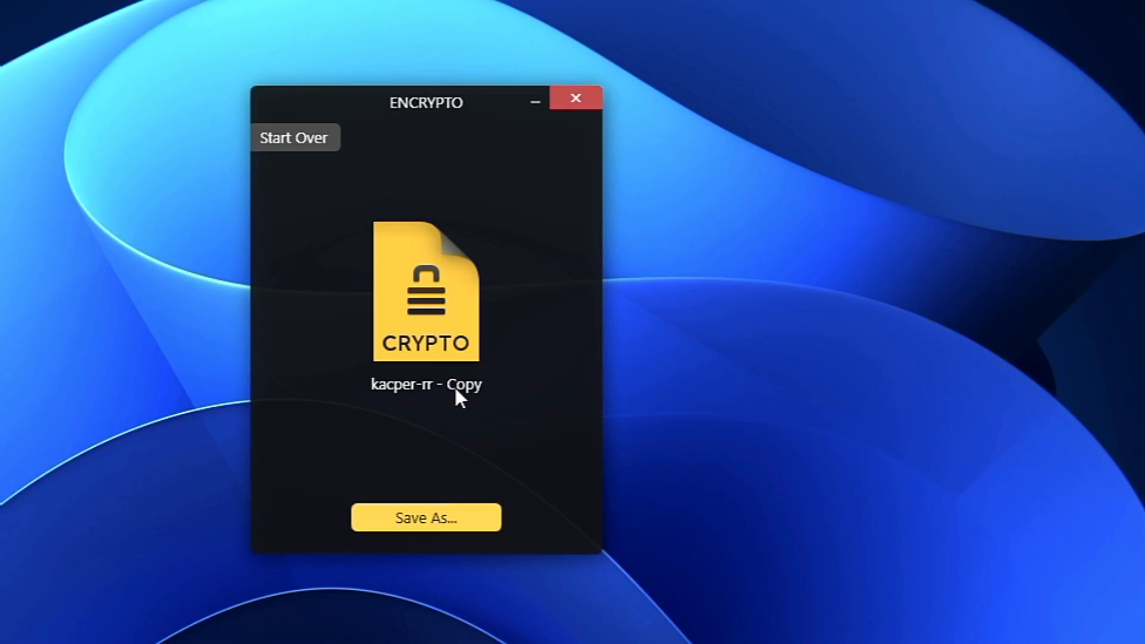
Step: Save the encrypted output to Documents as kacper-rr - Copy.crypto
{"action": "left_click", "coordinate": [425, 517]}
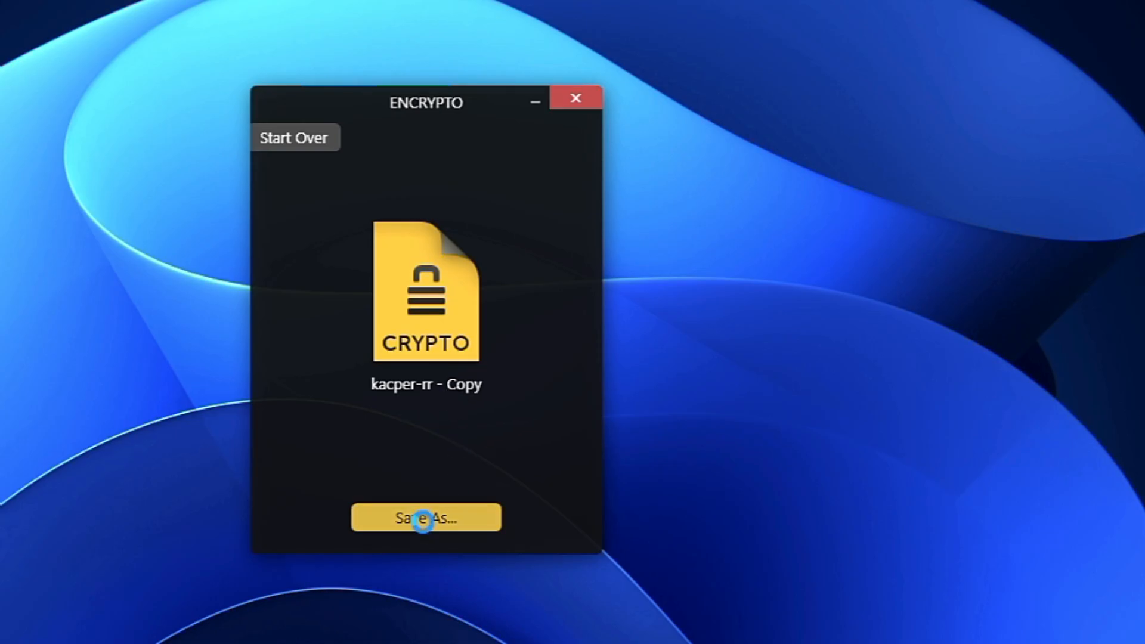
{"action": "left_click", "coordinate": [425, 518]}
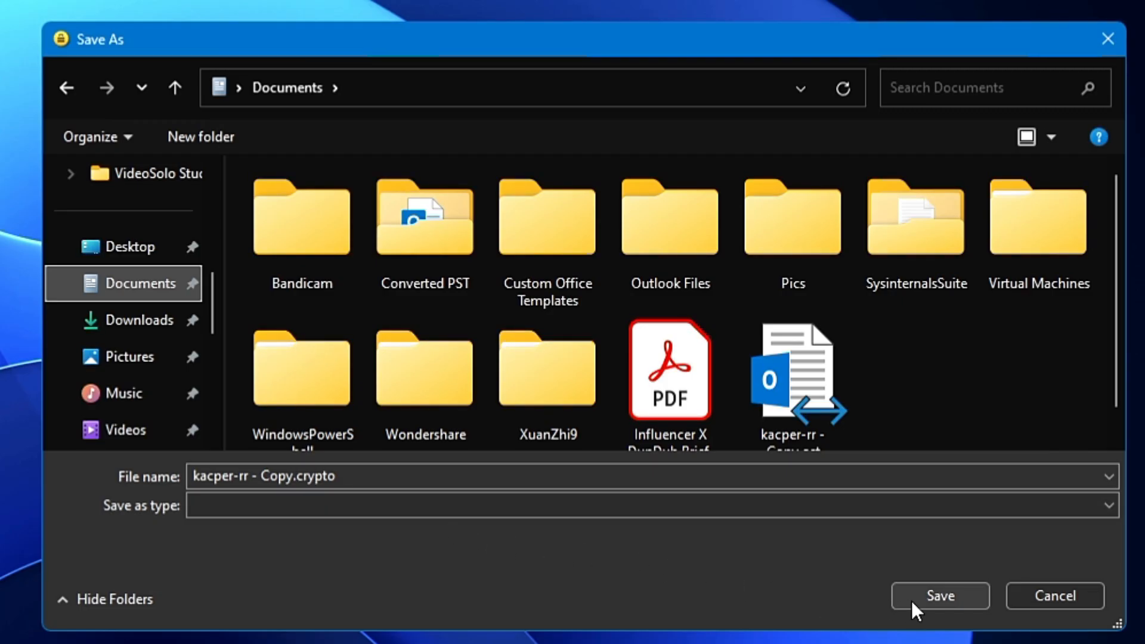
{"action": "left_click", "coordinate": [939, 595]}
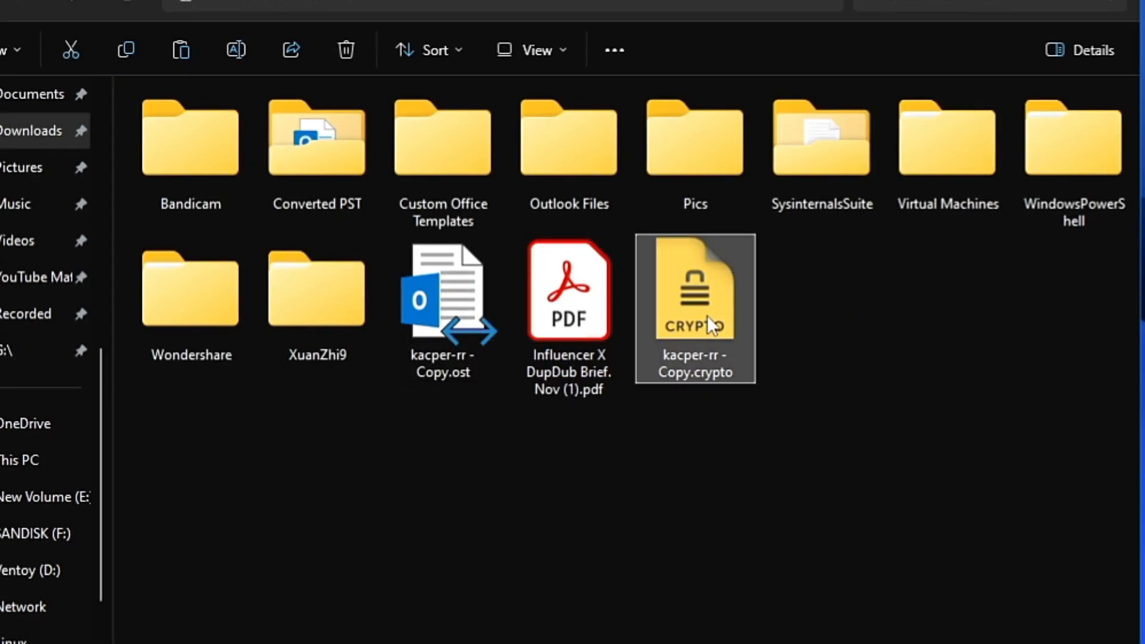
{"action": "mouse_move", "coordinate": [722, 336]}
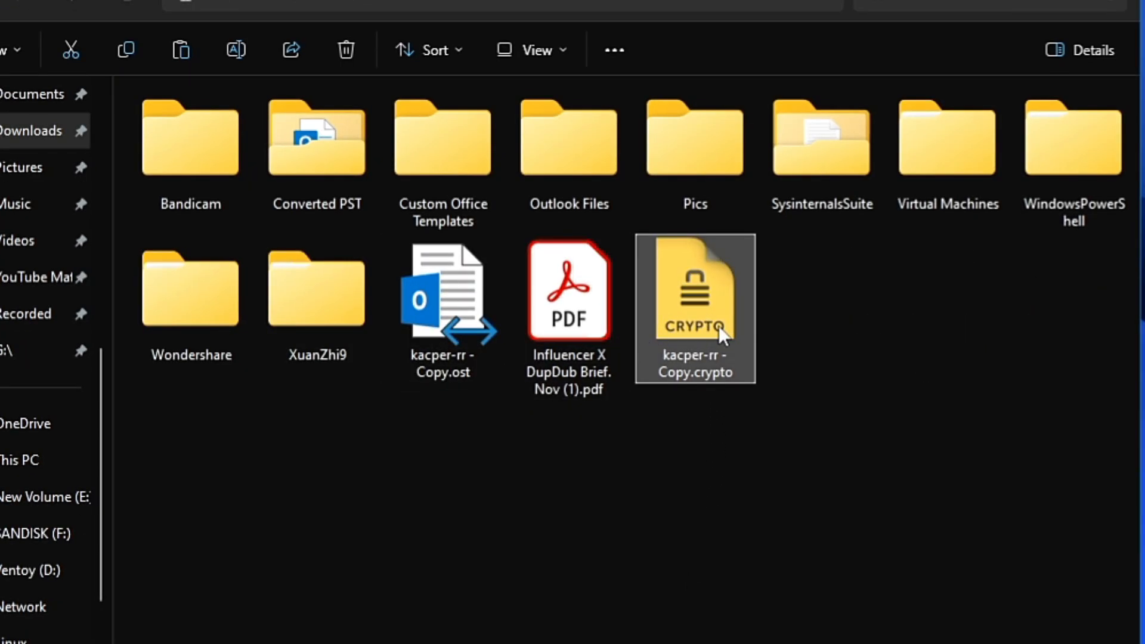
Step: Decrypt kacper-rr - Copy.crypto with its password and save the restored Outlook file
{"action": "left_click", "coordinate": [442, 300]}
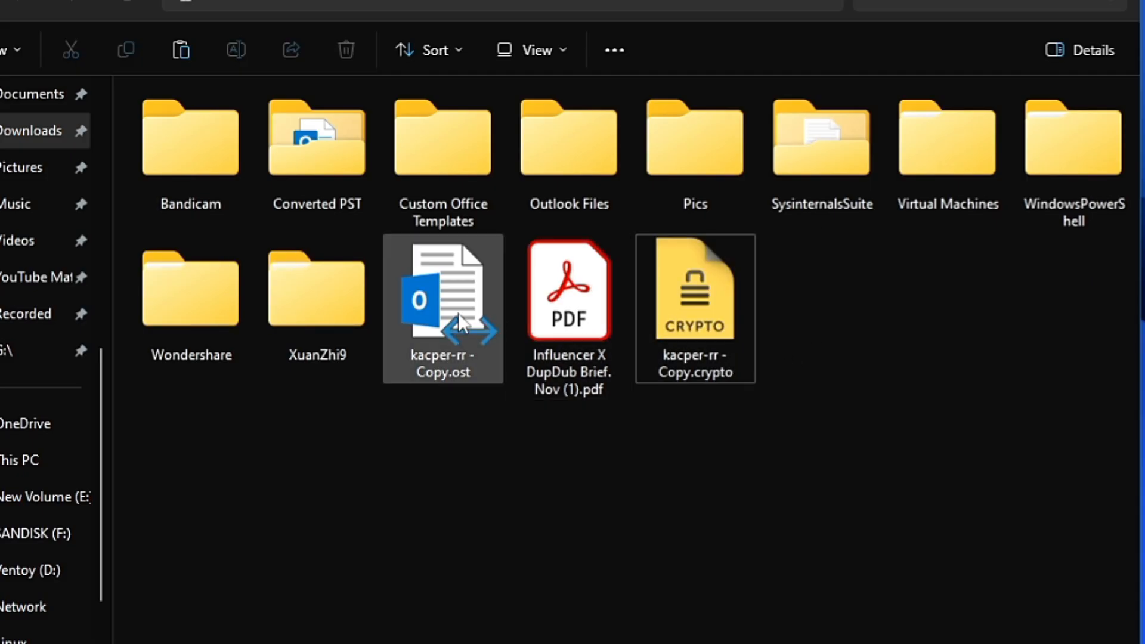
{"action": "left_click", "coordinate": [693, 307]}
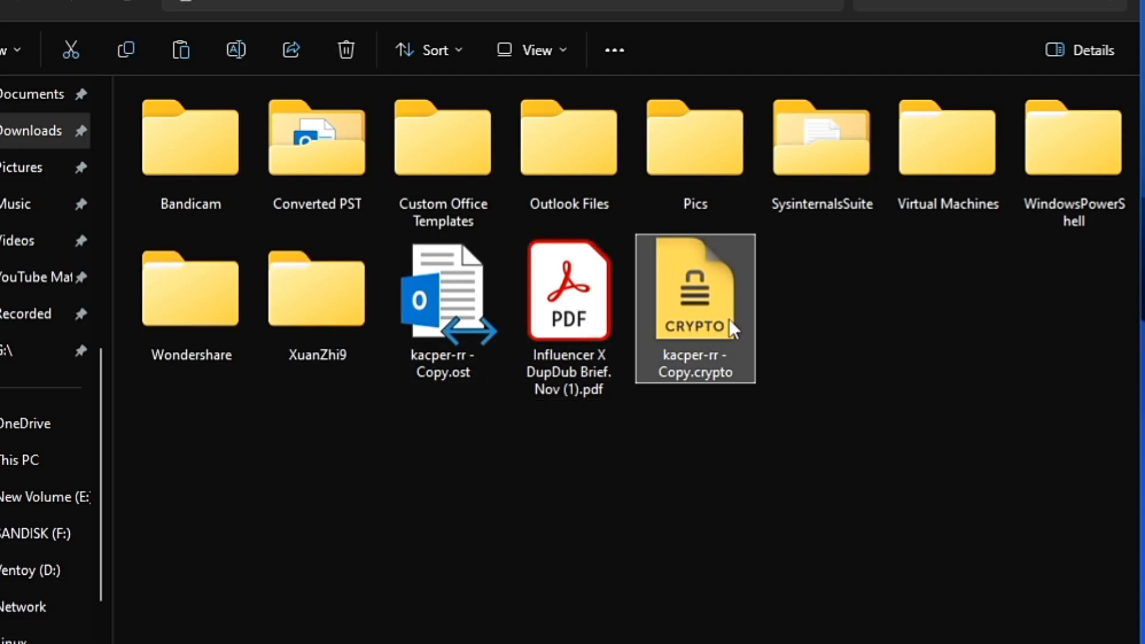
{"action": "double_click", "coordinate": [694, 309]}
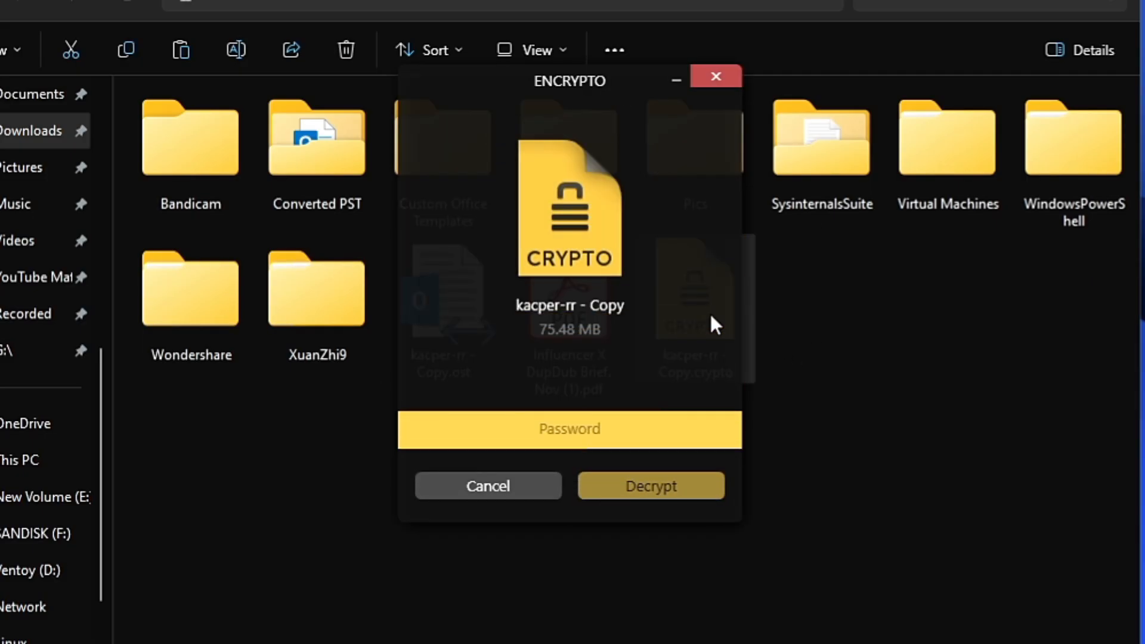
{"action": "left_click", "coordinate": [569, 430]}
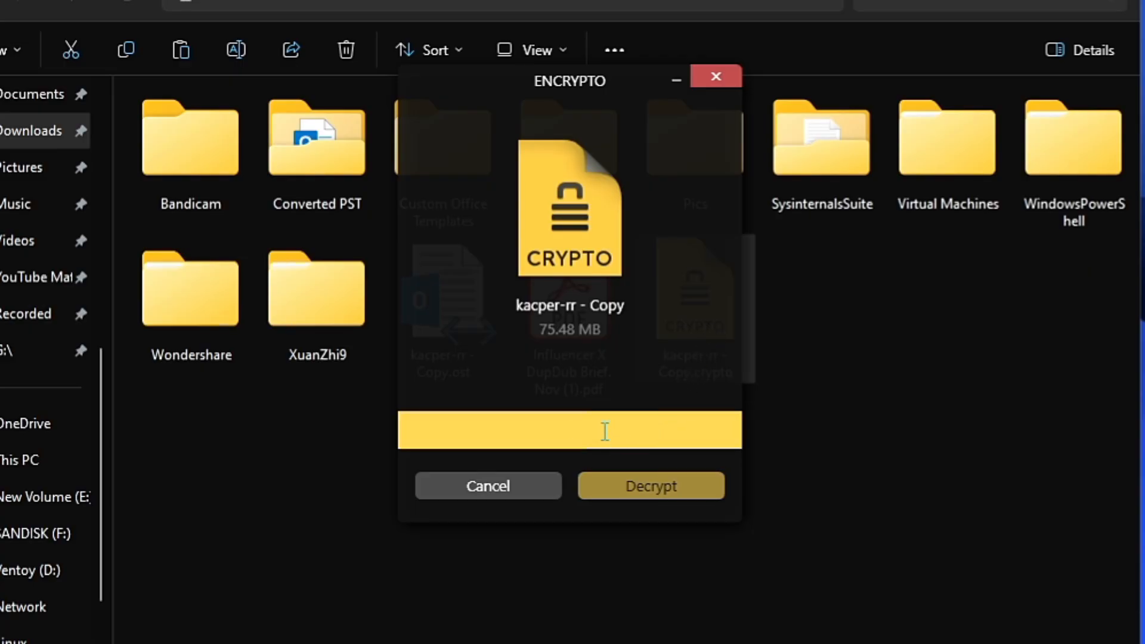
{"action": "type", "text": "•••••"}
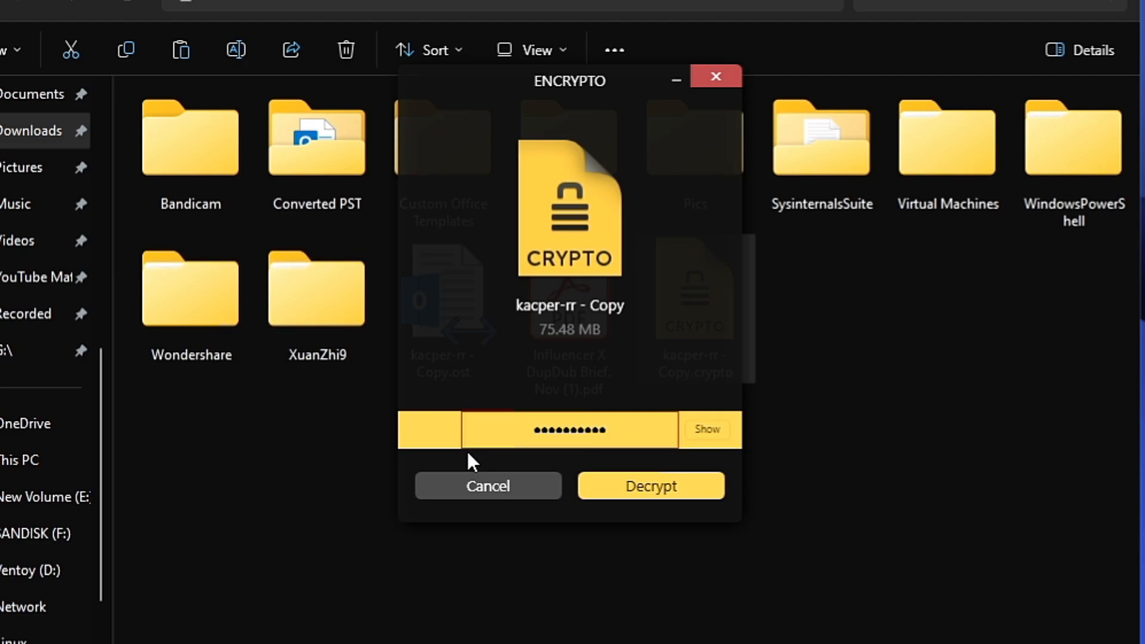
{"action": "left_click", "coordinate": [650, 486]}
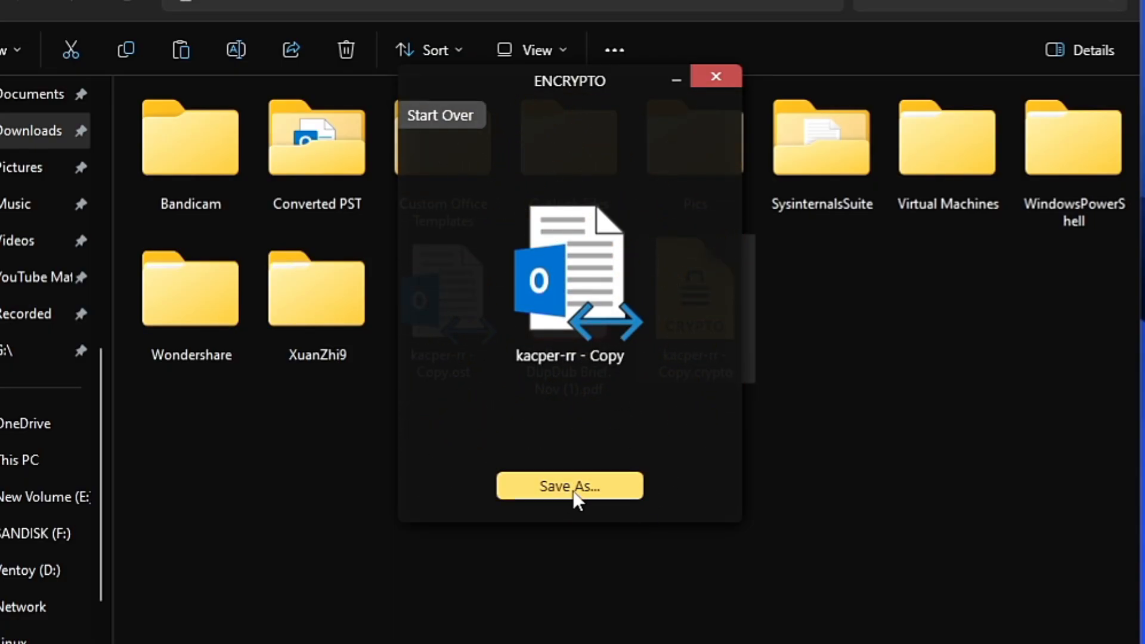
{"action": "left_click", "coordinate": [569, 485]}
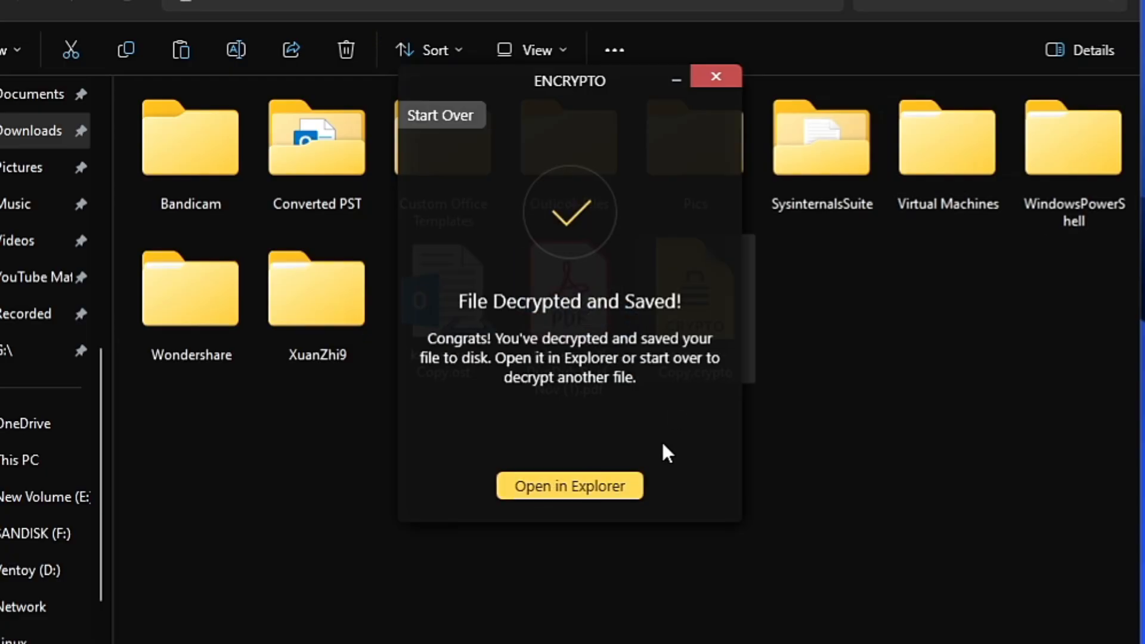
{"action": "mouse_move", "coordinate": [599, 483]}
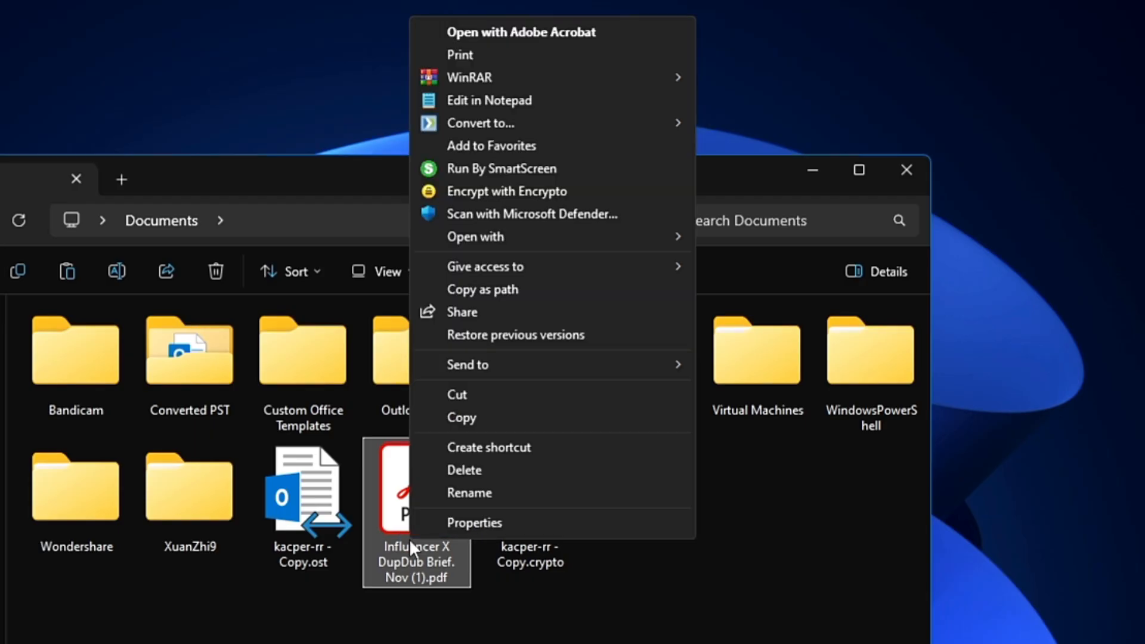
{"action": "mouse_move", "coordinate": [523, 191]}
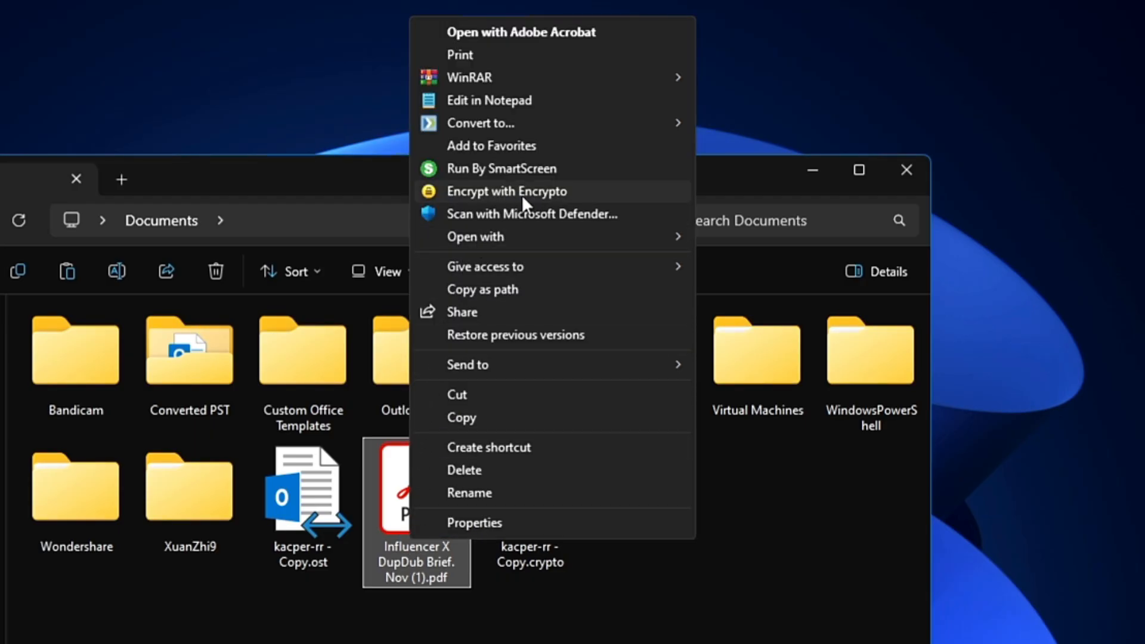
{"action": "mouse_move", "coordinate": [542, 201]}
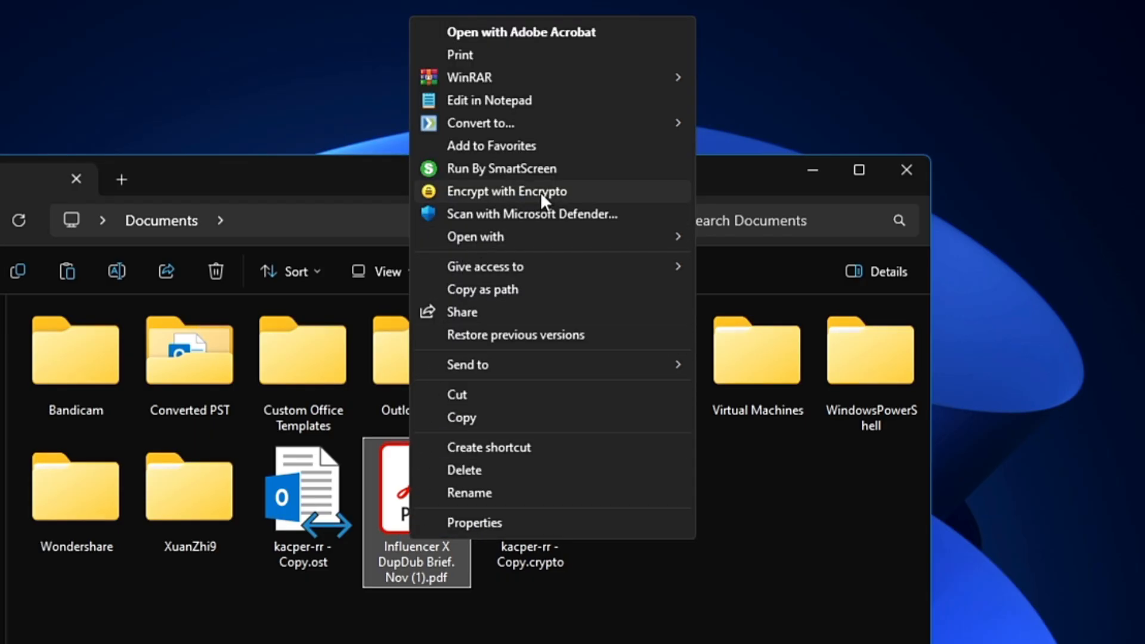
Step: Send the Influencer X DupDub Brief. Nov (1) PDF to Encrypto for encryption
{"action": "left_click", "coordinate": [506, 191]}
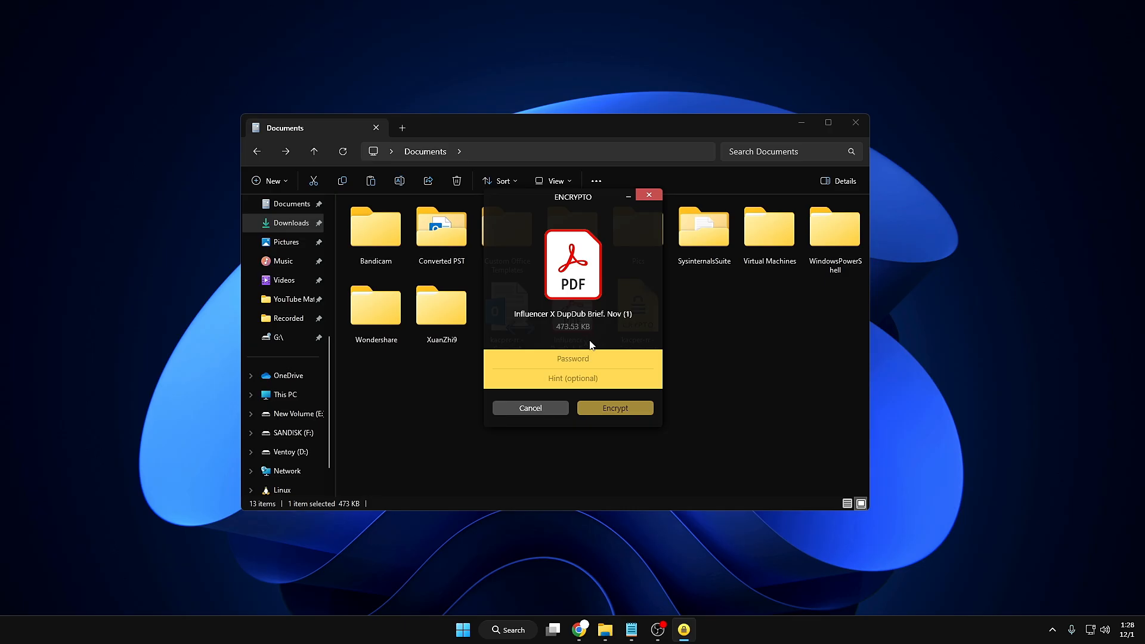
{"action": "mouse_move", "coordinate": [615, 354]}
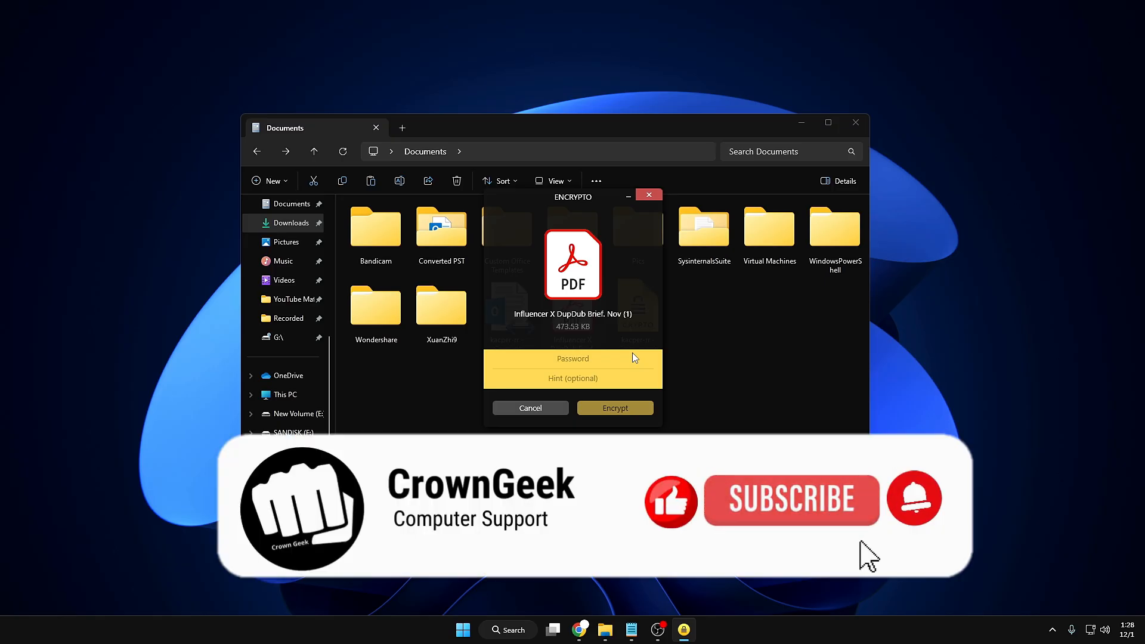
{"action": "mouse_move", "coordinate": [836, 529]}
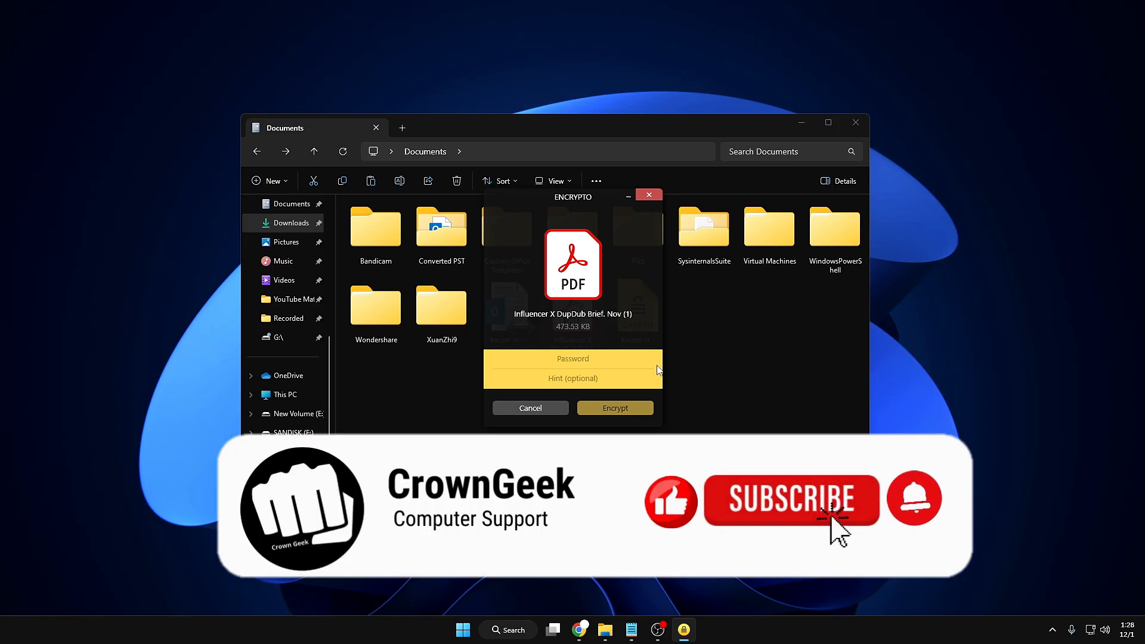
{"action": "mouse_move", "coordinate": [866, 553]}
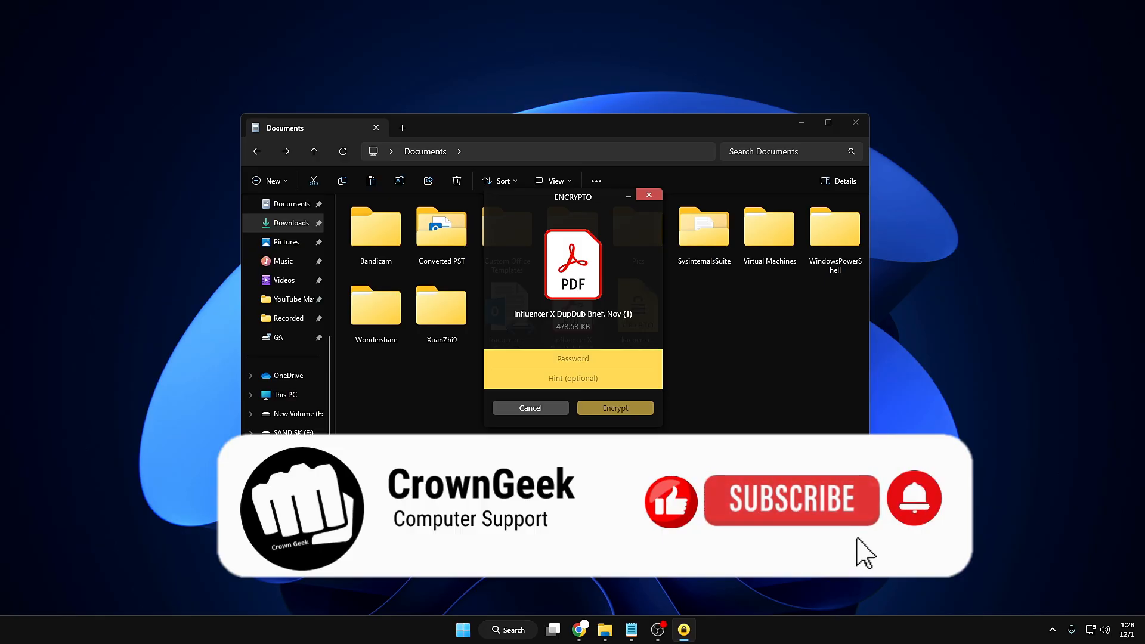